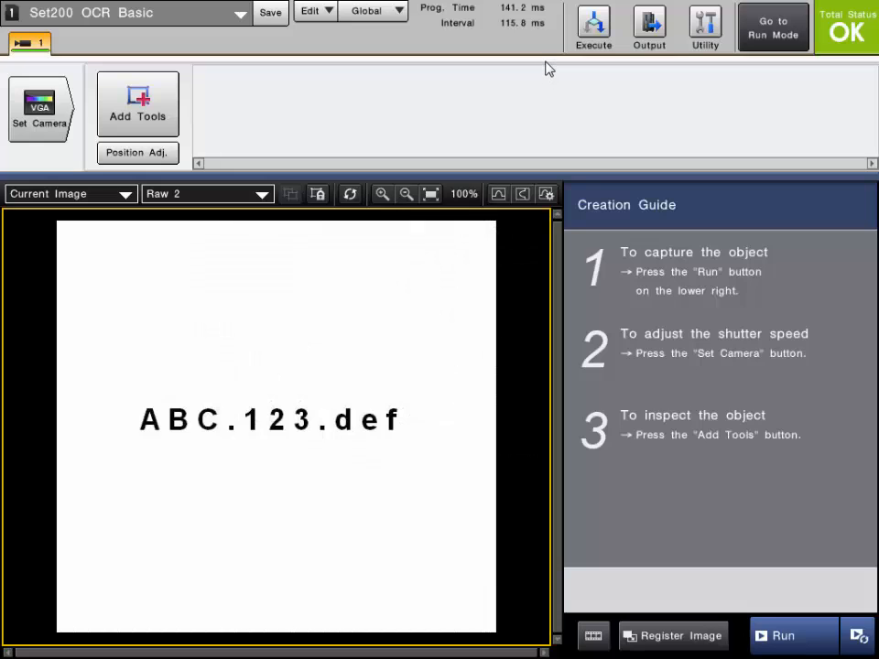
pyautogui.moveTo(511, 91)
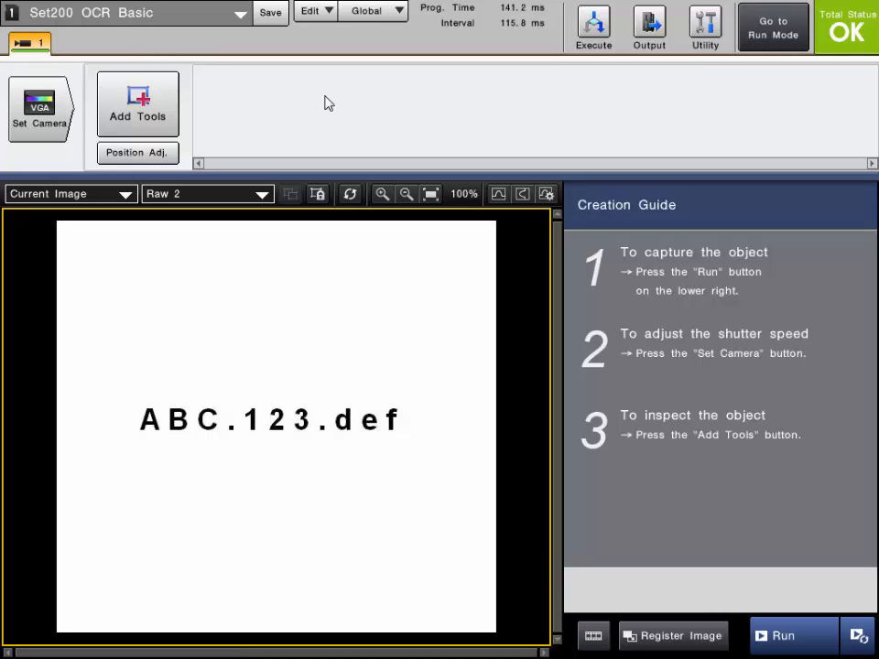
pyautogui.moveTo(233, 453)
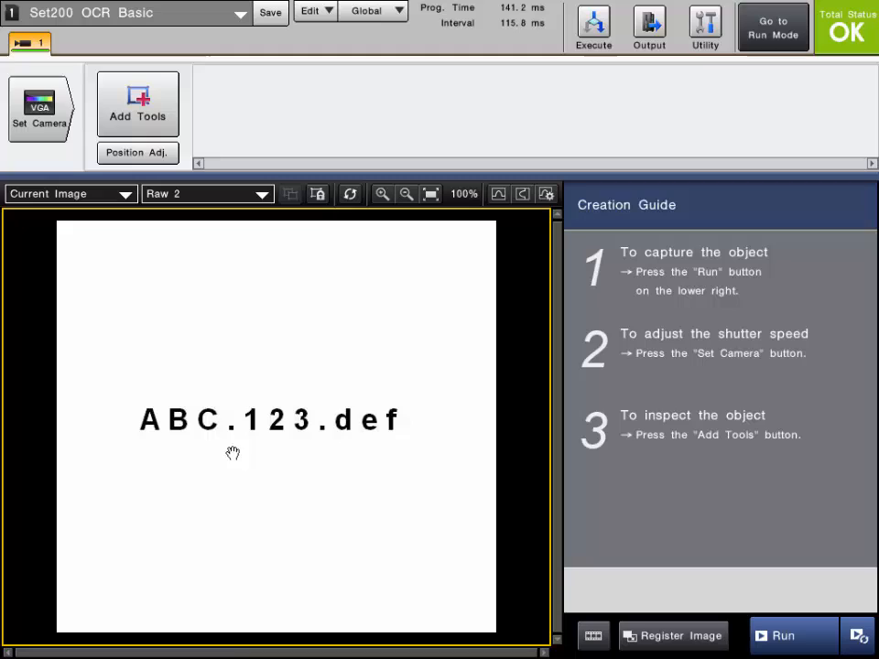
pyautogui.moveTo(234, 431)
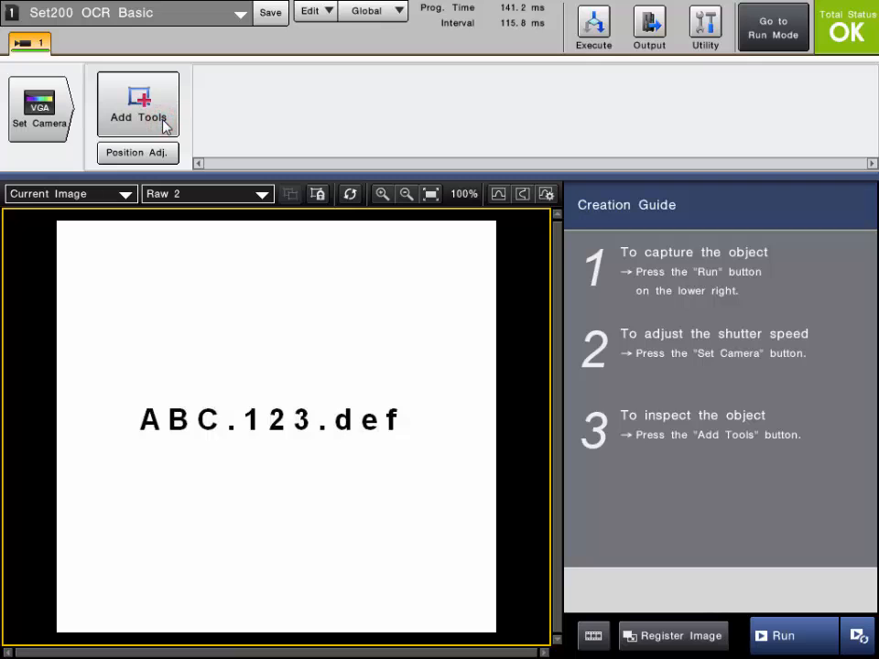
# Step: Select the Characters tool from the Identification category of the tool catalog
pyautogui.click(137, 101)
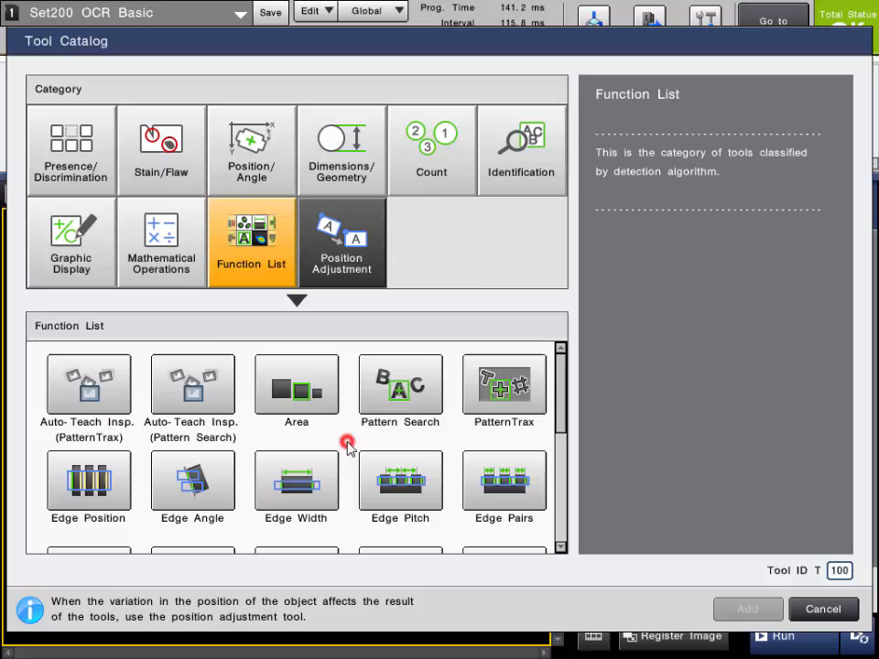
pyautogui.click(399, 393)
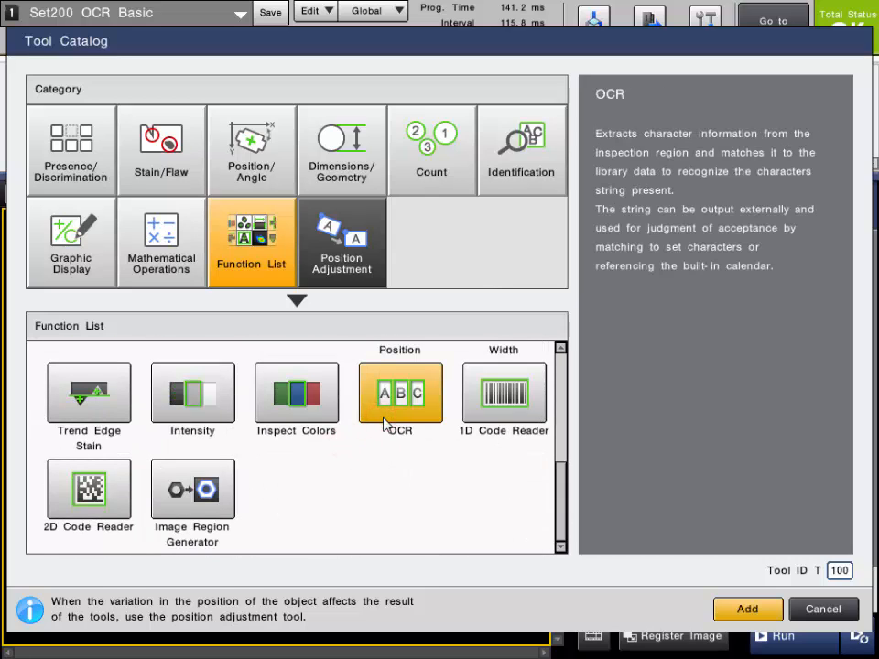
pyautogui.click(521, 149)
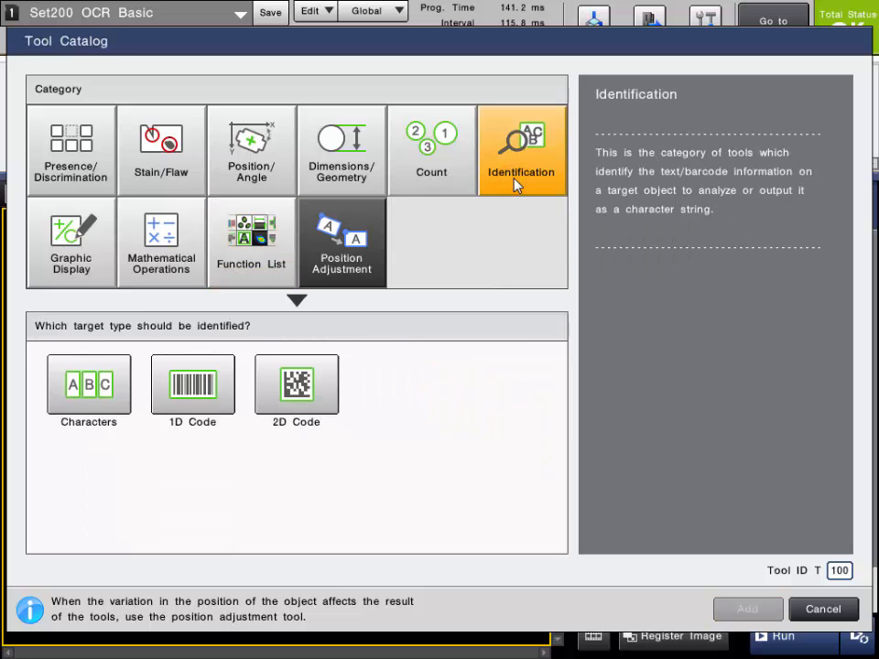
pyautogui.click(87, 384)
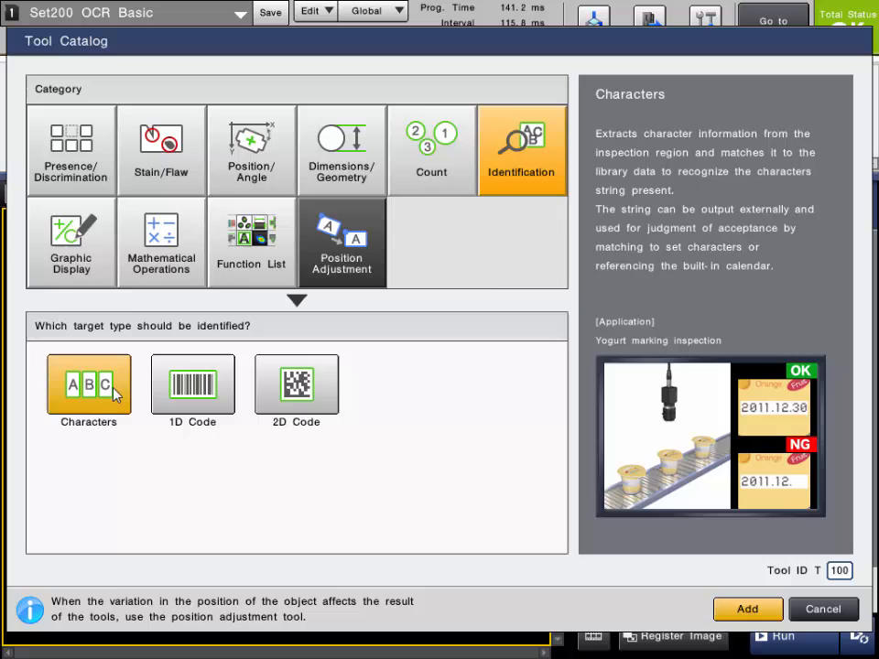
pyautogui.moveTo(737, 622)
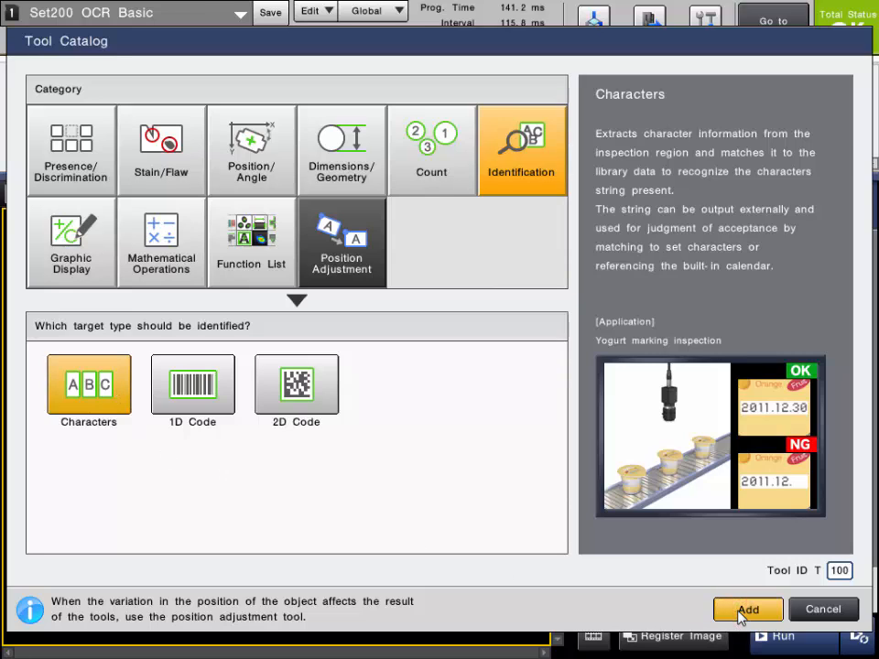
# Step: Add the Recognize Strings tool and shrink its region to frame ABC.123.def
pyautogui.click(747, 609)
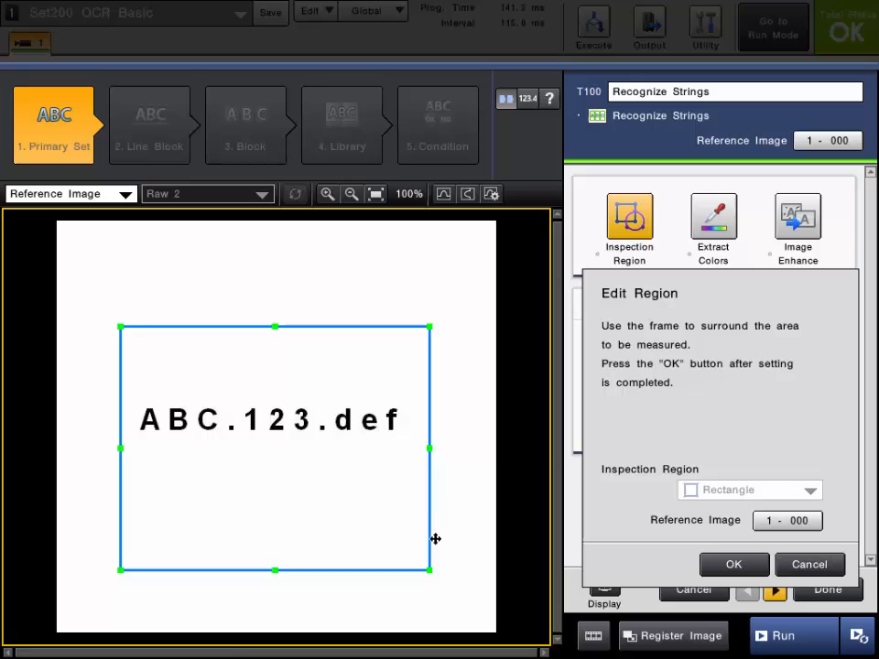
pyautogui.moveTo(431, 569); pyautogui.dragTo(430, 543)
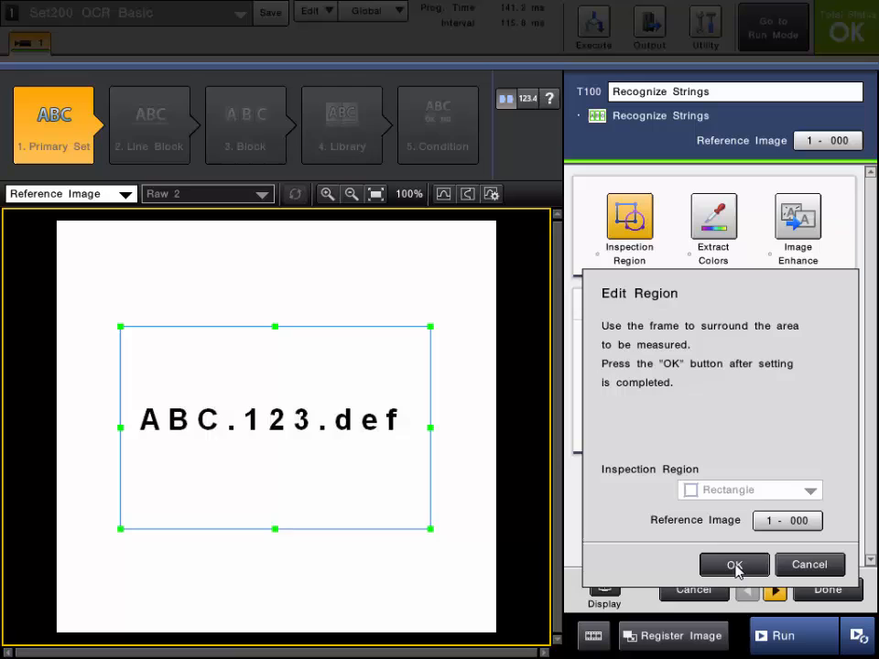
pyautogui.click(733, 565)
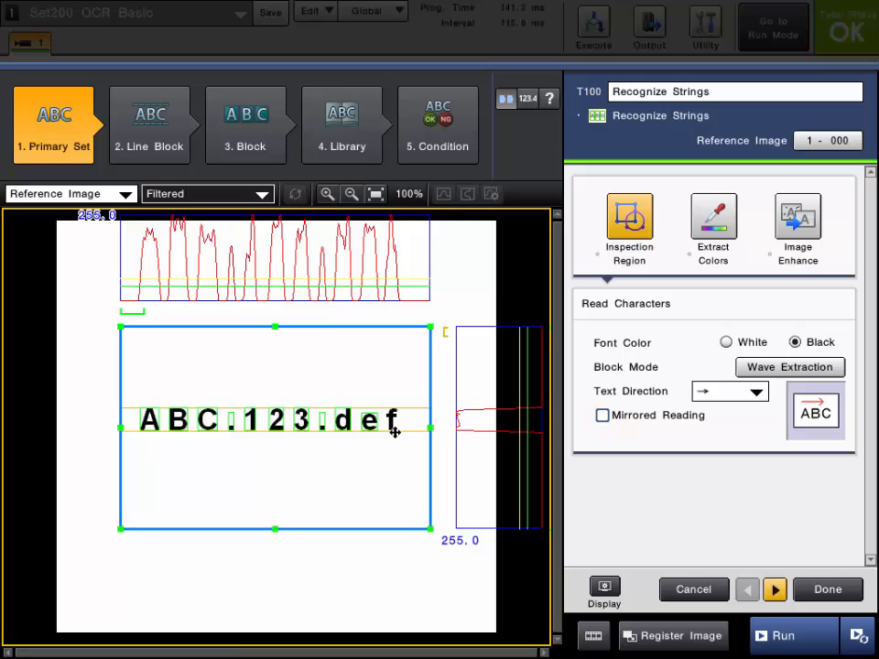
pyautogui.moveTo(394, 435)
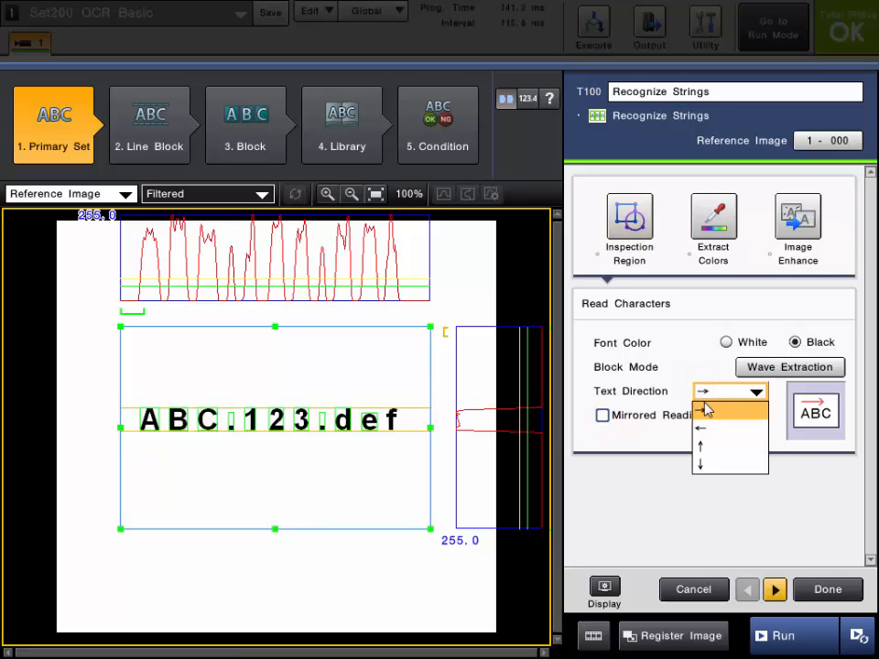
pyautogui.moveTo(723, 482)
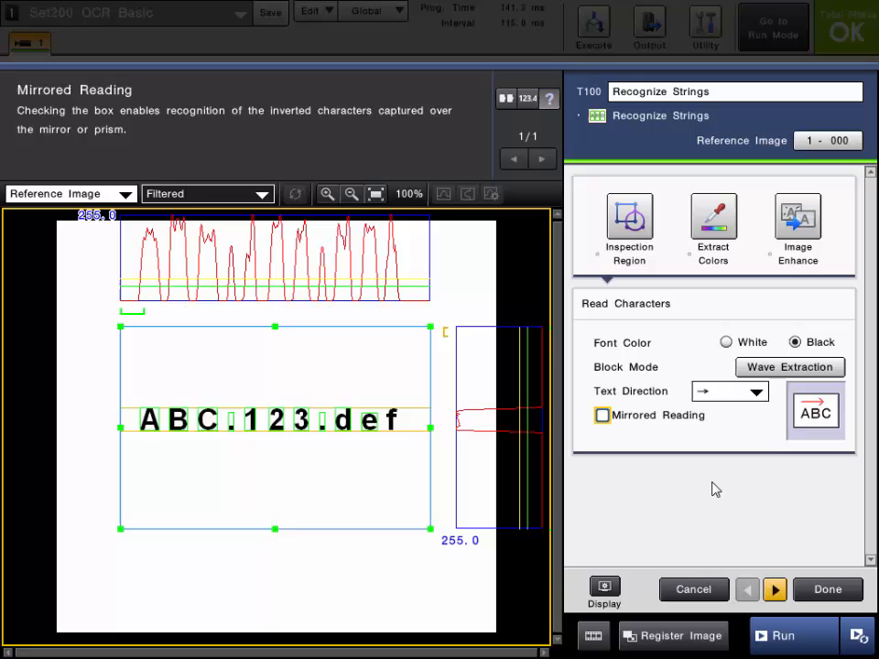
pyautogui.moveTo(695, 467)
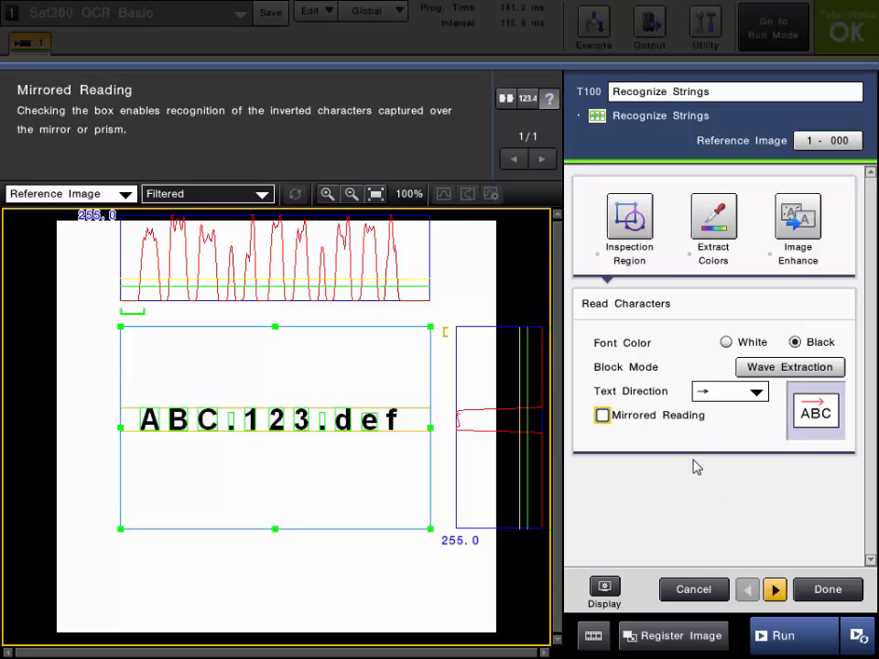
# Step: Keep black font, left-to-right unmirrored reading and advance to Line Block Set
pyautogui.click(773, 588)
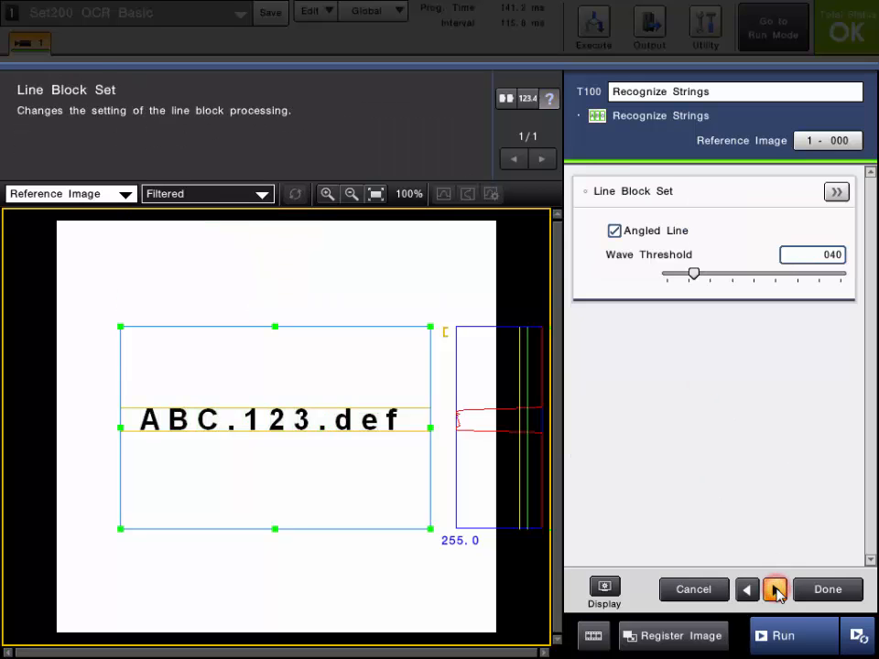
# Step: Review the Angled Line and Wave Threshold options in Line Block Set
pyautogui.click(774, 589)
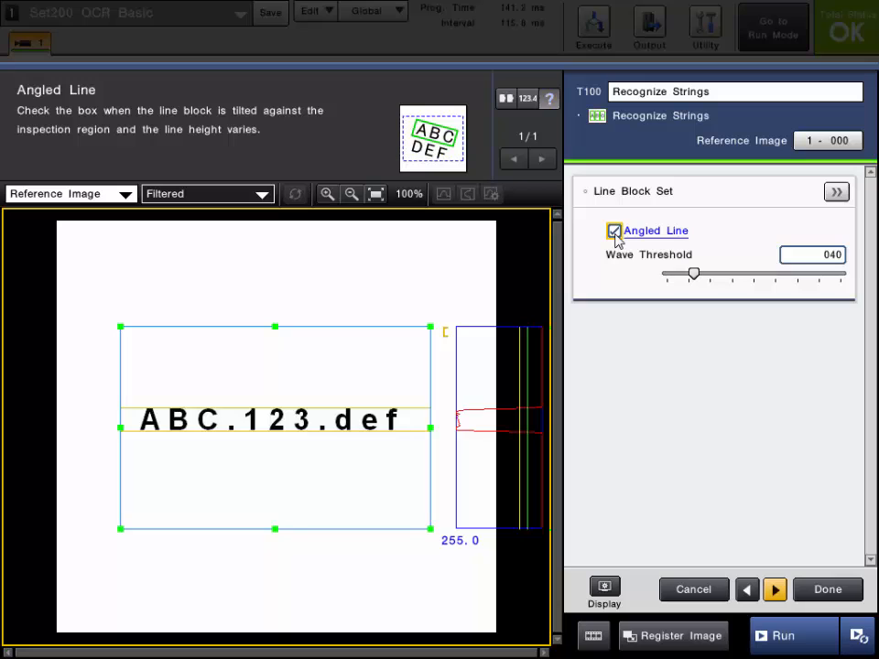
pyautogui.click(613, 231)
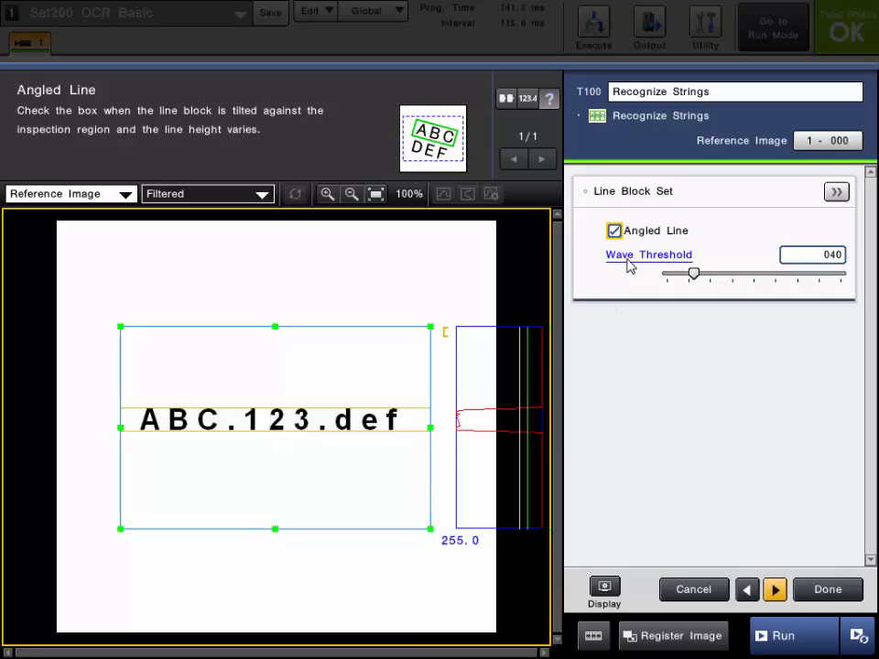
pyautogui.click(648, 255)
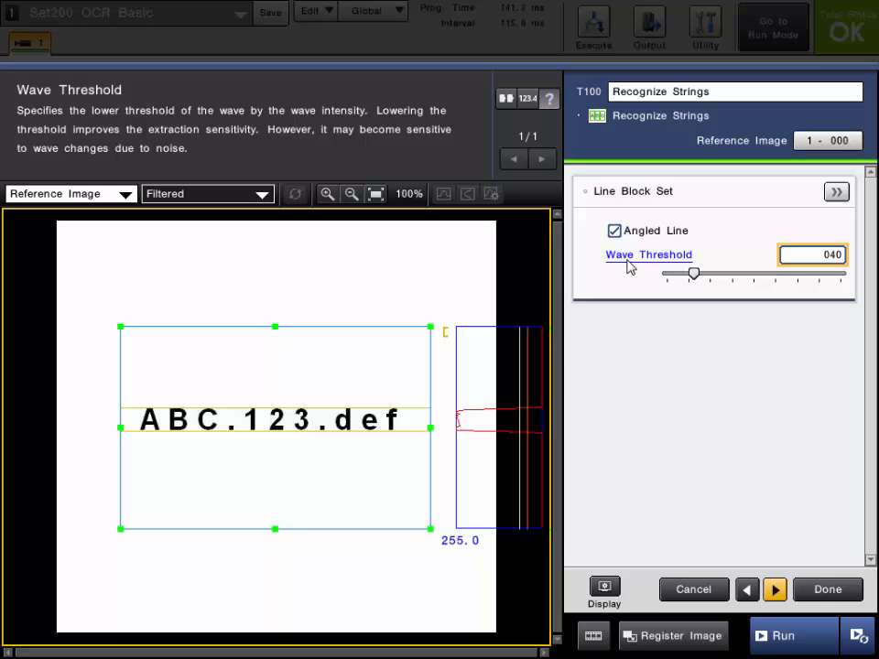
pyautogui.moveTo(629, 266)
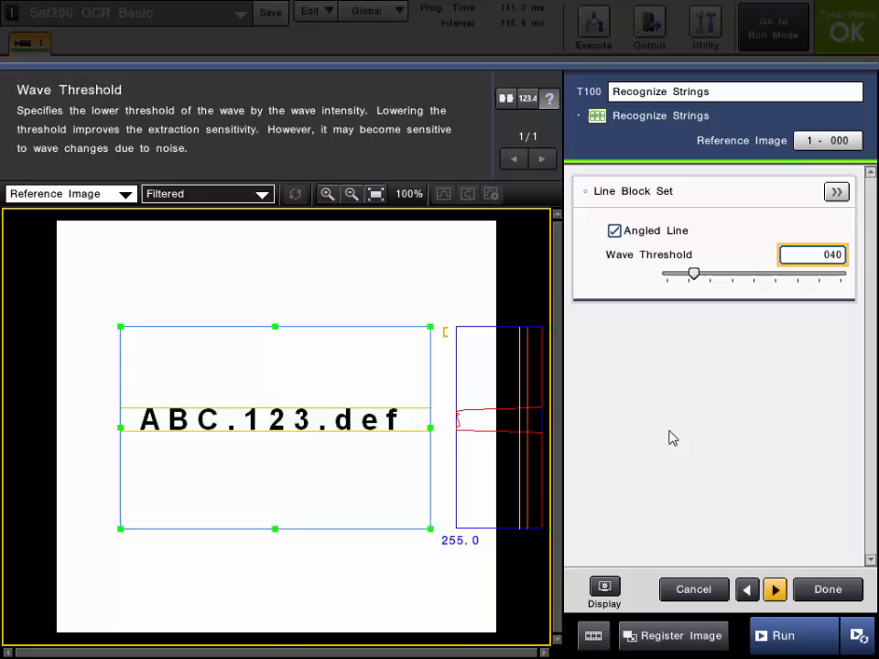
pyautogui.moveTo(517, 343)
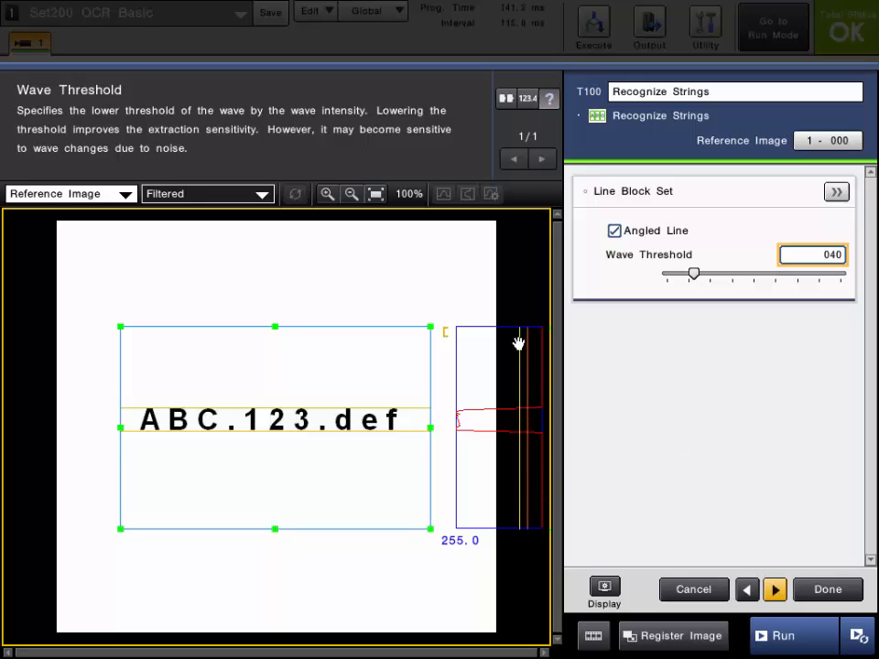
pyautogui.moveTo(690, 310)
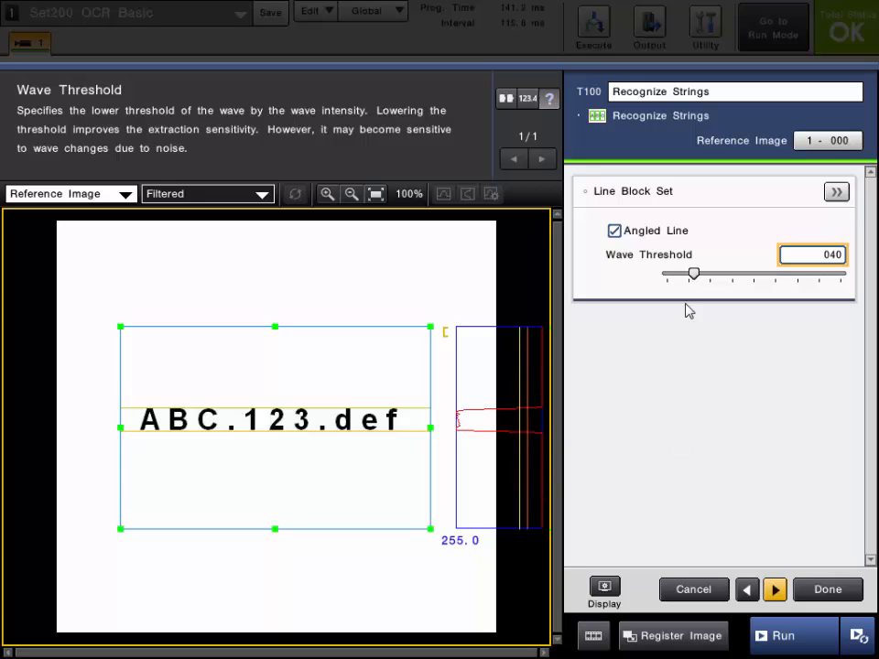
# Step: Try wave thresholds 70, 140 and 55, return to 40, and advance to Block Set
pyautogui.moveTo(693, 275); pyautogui.dragTo(714, 275)
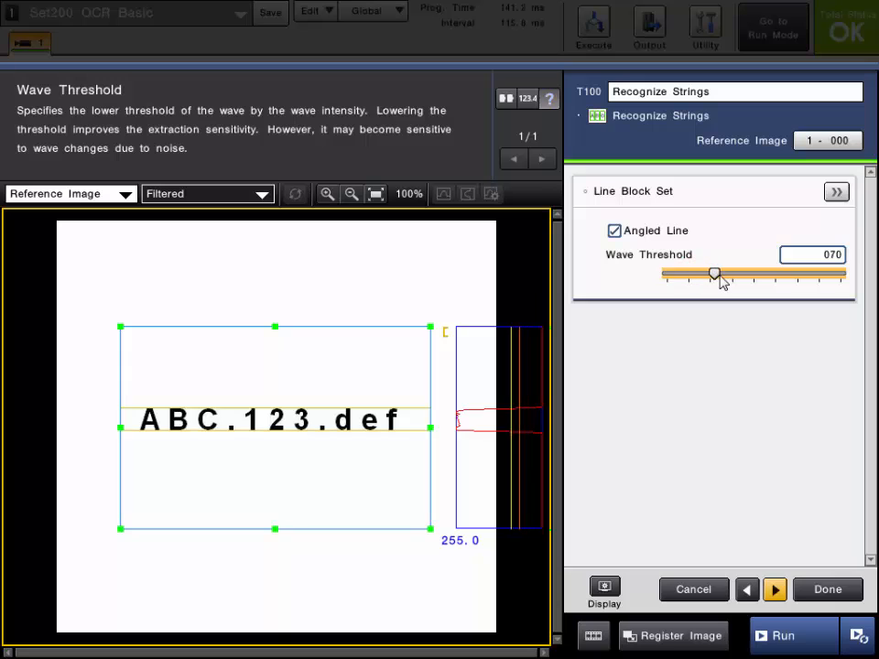
pyautogui.moveTo(714, 274); pyautogui.dragTo(761, 273)
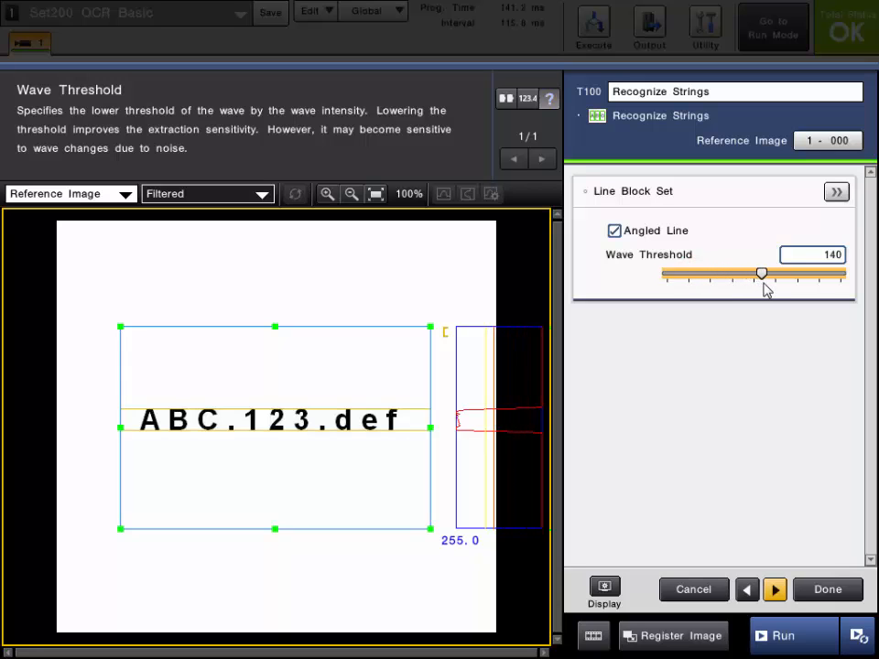
pyautogui.moveTo(762, 274); pyautogui.dragTo(703, 273)
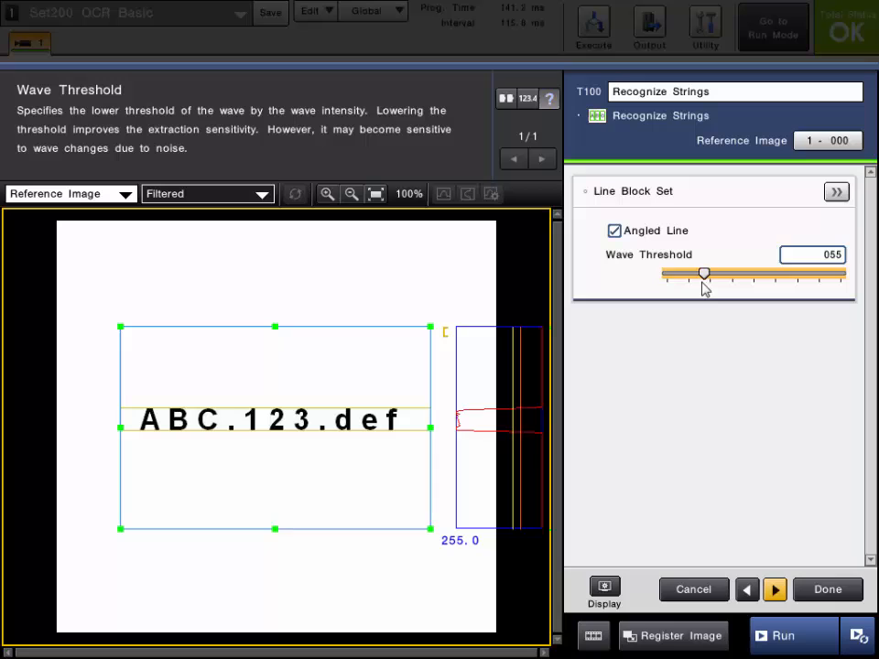
pyautogui.moveTo(704, 274); pyautogui.dragTo(693, 275)
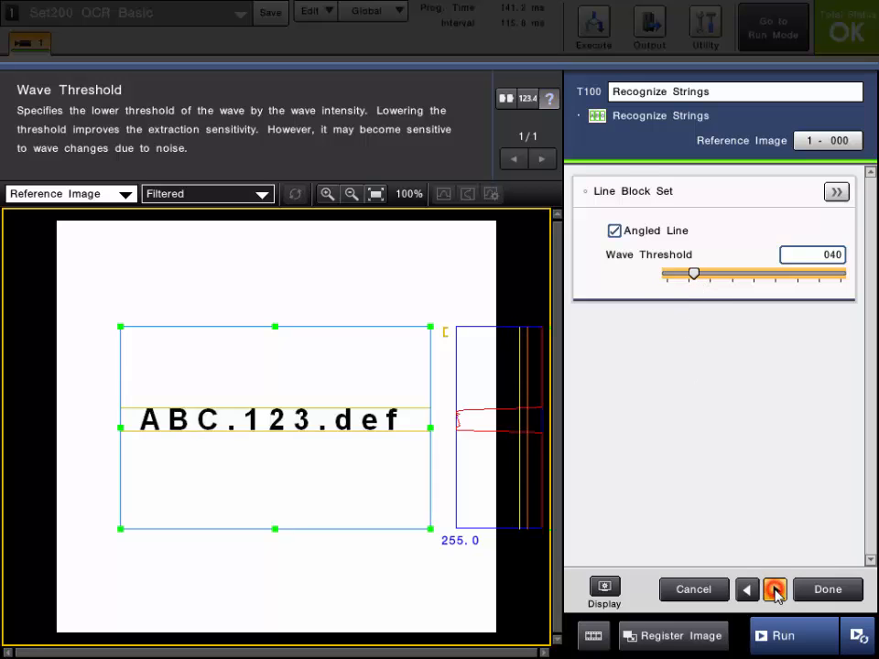
pyautogui.click(774, 589)
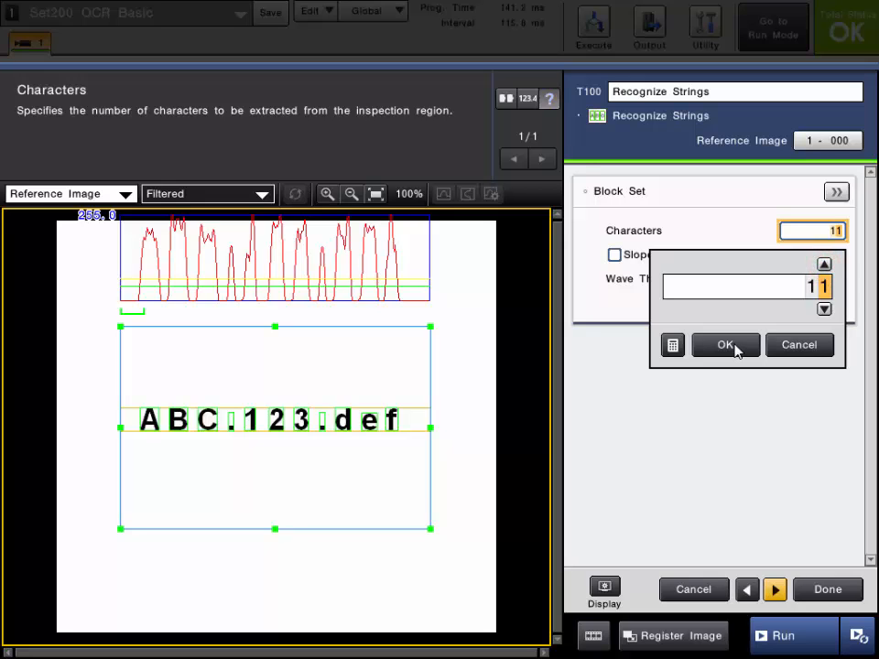
# Step: Confirm 11 characters and try block wave thresholds 085, 045, 040 and 015
pyautogui.click(725, 344)
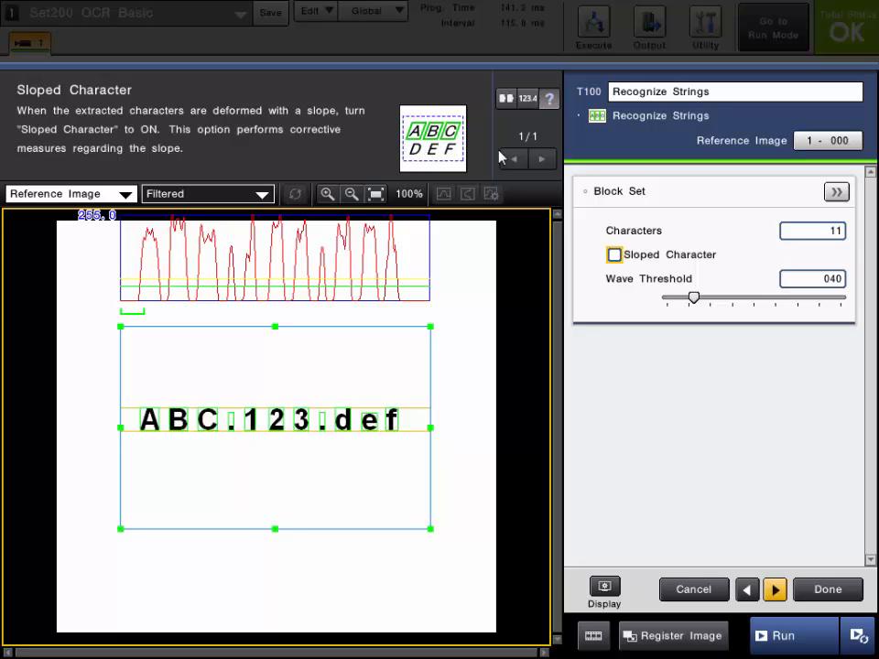
pyautogui.moveTo(613, 272)
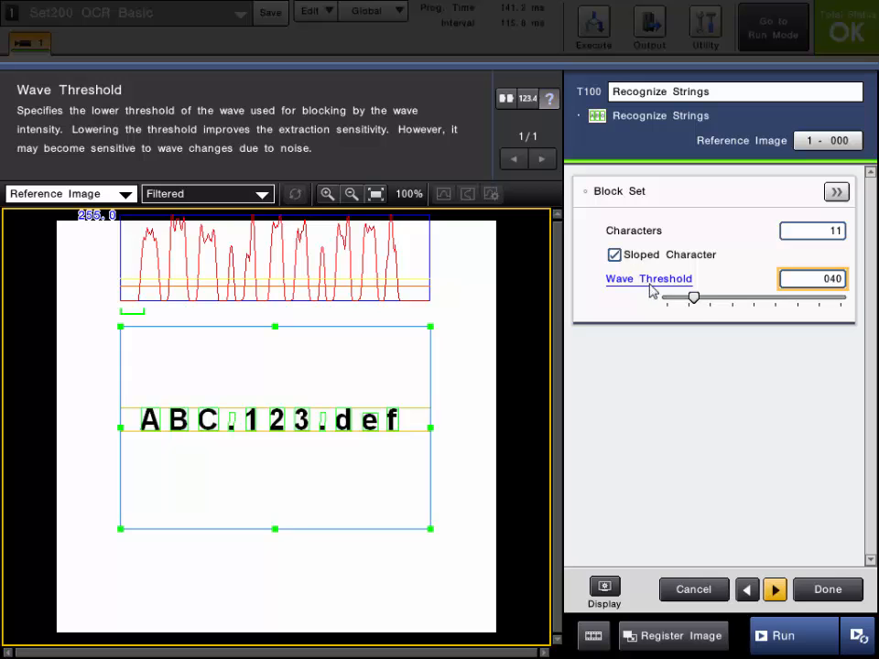
pyautogui.moveTo(693, 297); pyautogui.dragTo(725, 297)
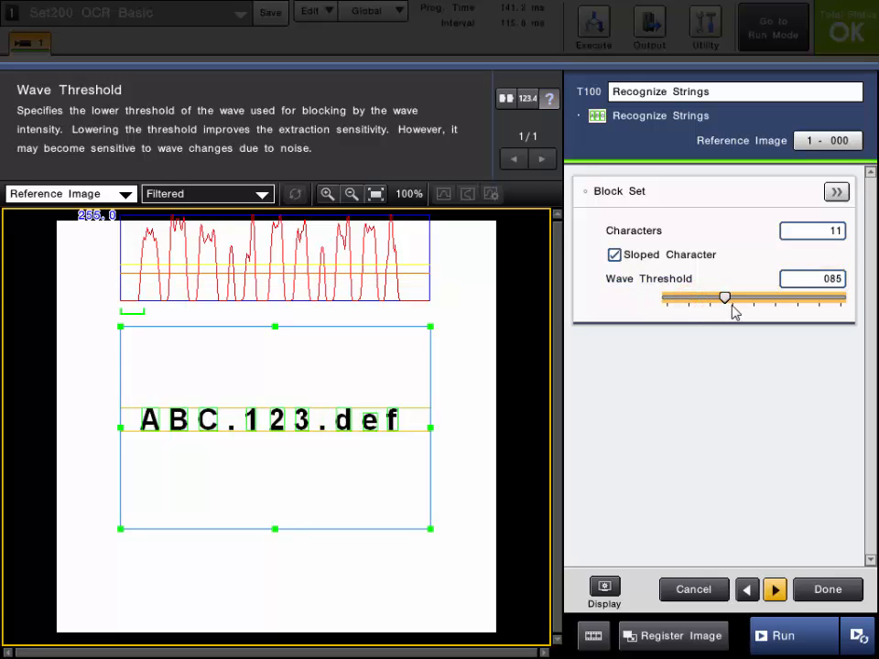
pyautogui.moveTo(725, 297); pyautogui.dragTo(694, 298)
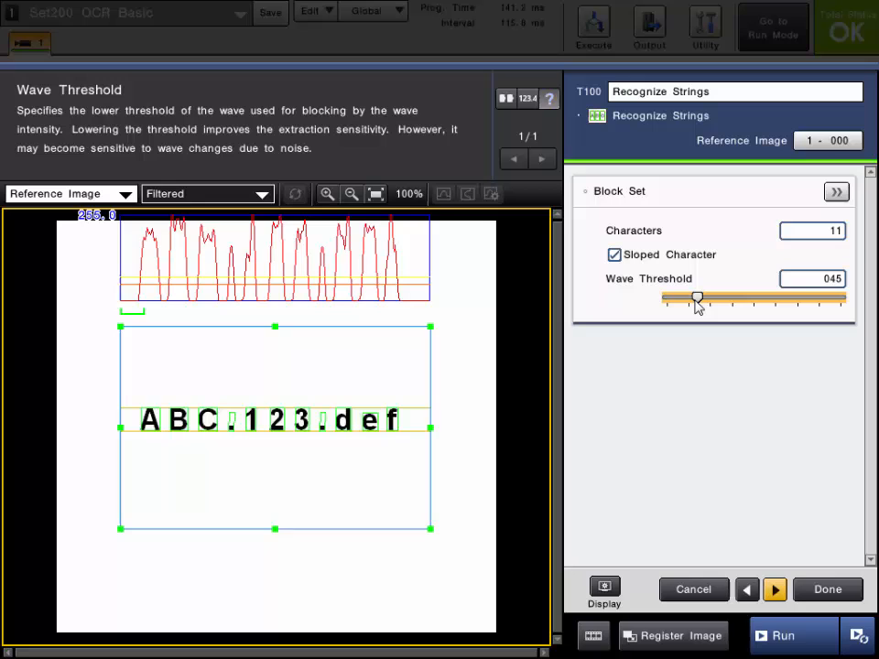
pyautogui.moveTo(697, 299); pyautogui.dragTo(692, 299)
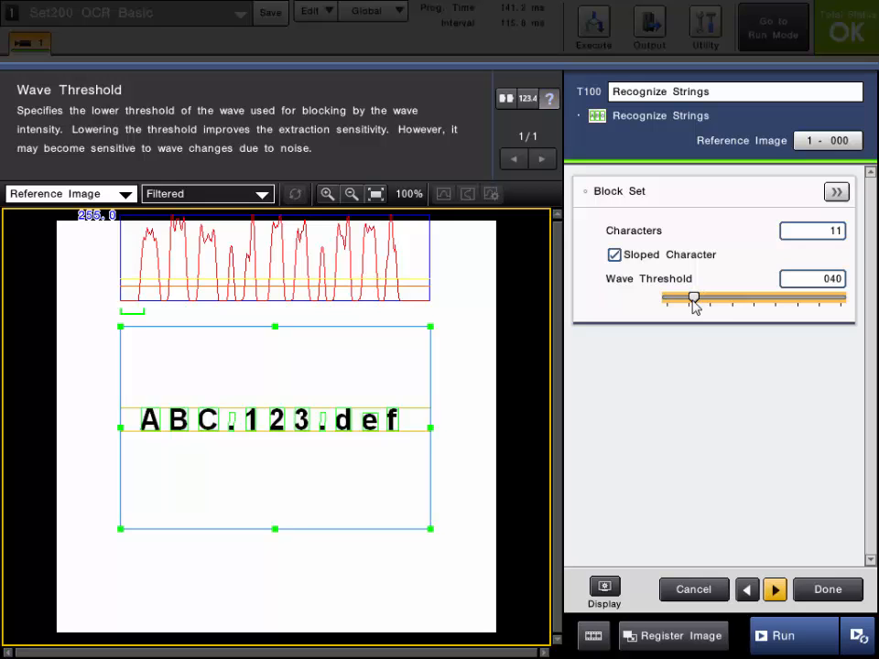
pyautogui.moveTo(693, 299); pyautogui.dragTo(678, 299)
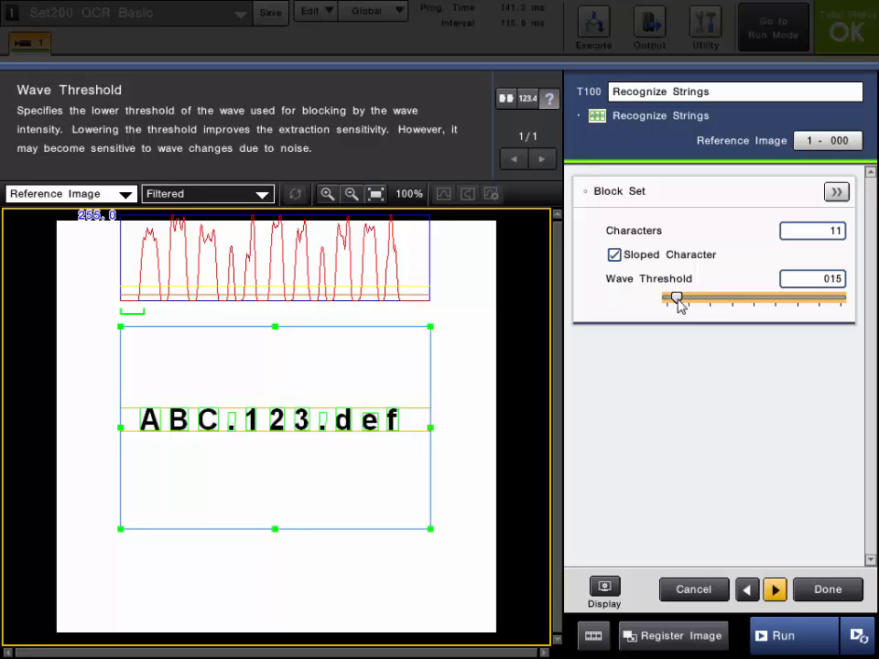
# Step: Try thresholds 070 to 150, restore 040, and advance to Library Settings
pyautogui.moveTo(674, 300); pyautogui.dragTo(714, 297)
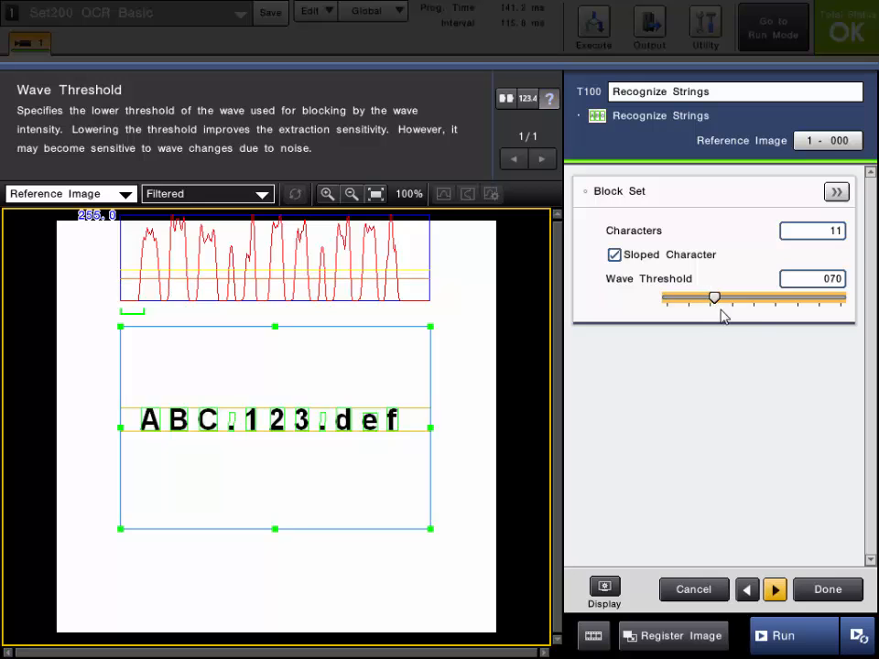
pyautogui.moveTo(714, 296); pyautogui.dragTo(762, 297)
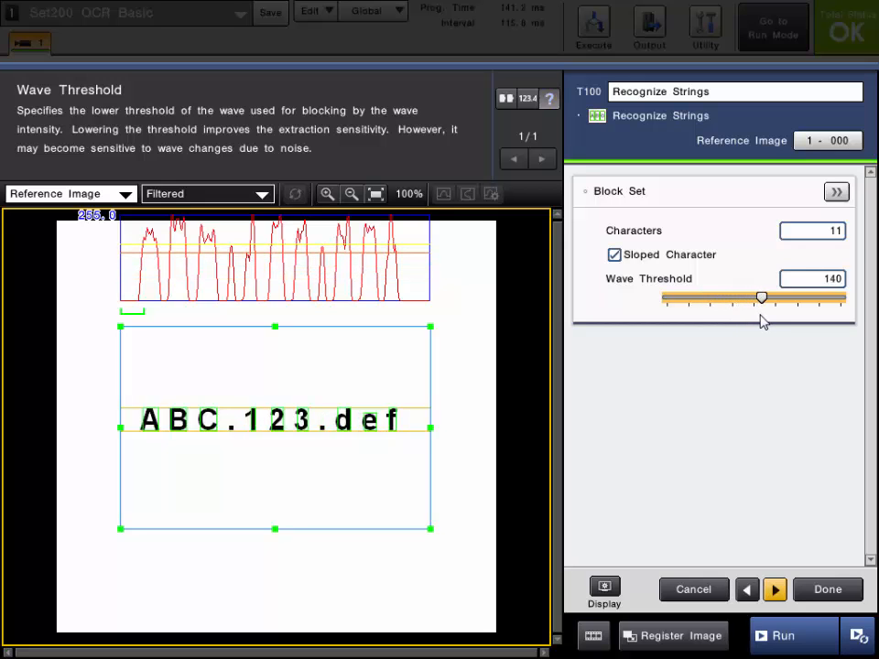
pyautogui.moveTo(760, 296); pyautogui.dragTo(765, 297)
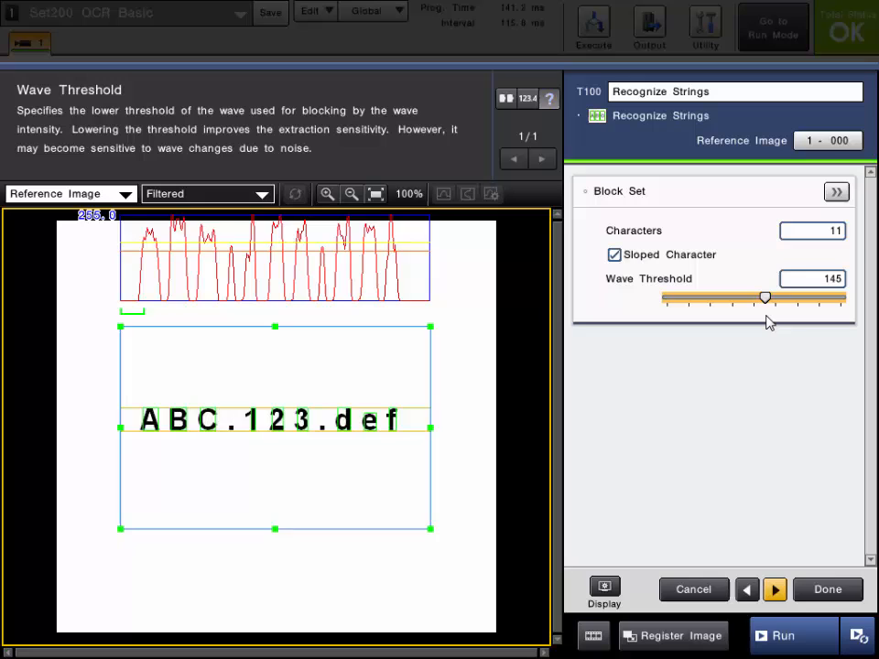
pyautogui.moveTo(764, 297); pyautogui.dragTo(768, 297)
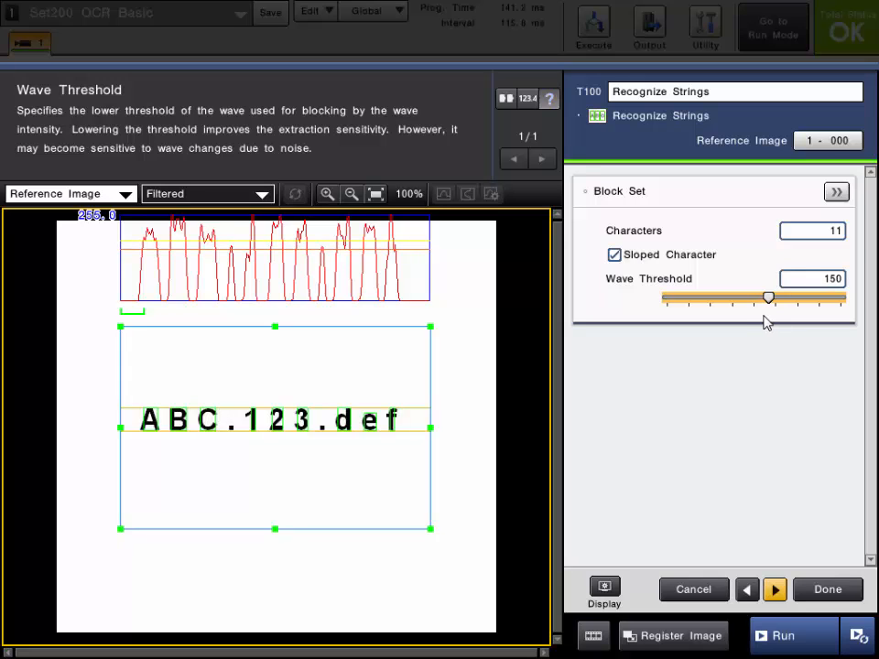
pyautogui.moveTo(768, 297); pyautogui.dragTo(693, 296)
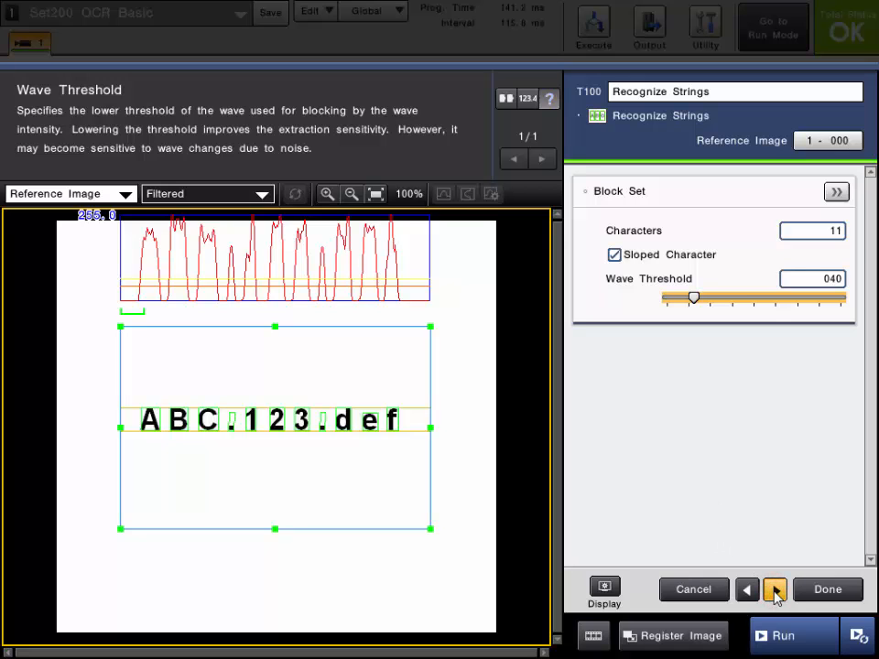
pyautogui.click(774, 589)
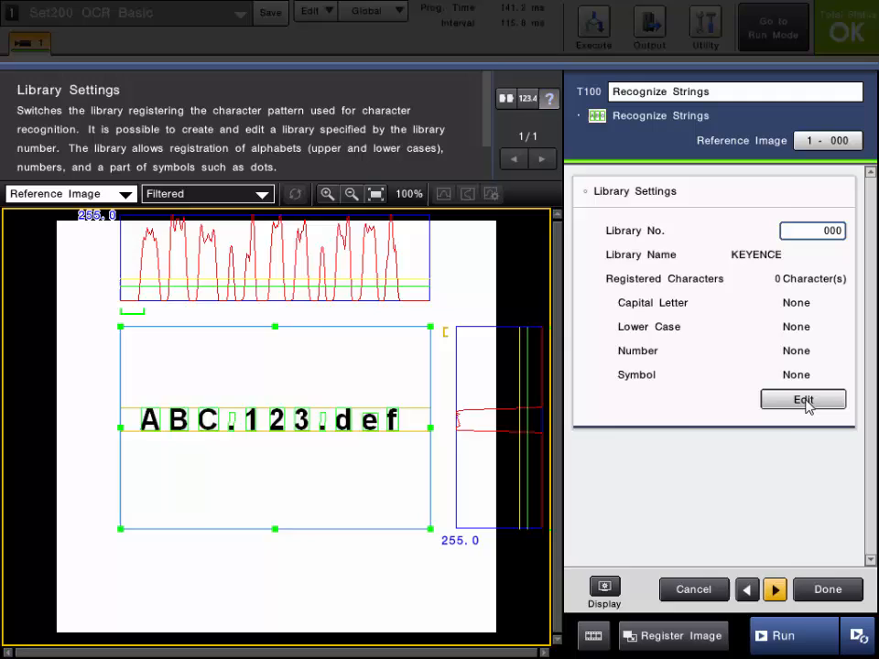
# Step: Edit the KEYENCE library 000 and choose Register to reach the register-mode choice
pyautogui.click(803, 400)
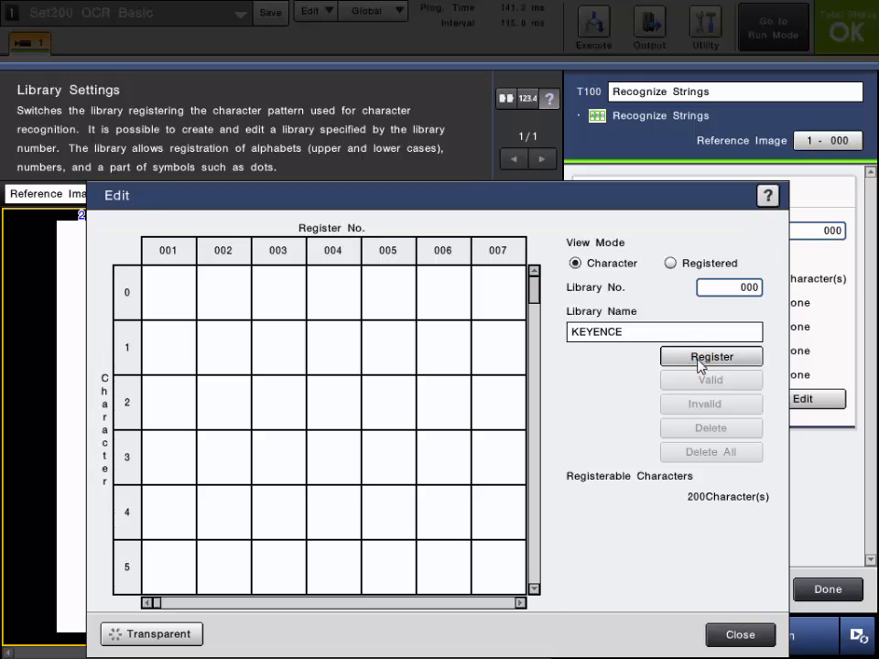
pyautogui.click(710, 357)
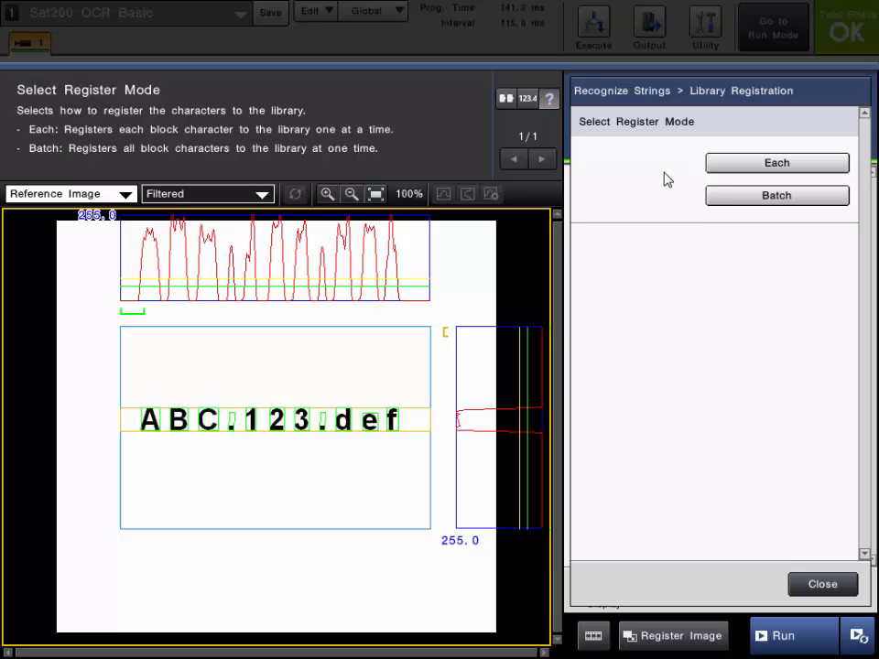
pyautogui.moveTo(730, 206)
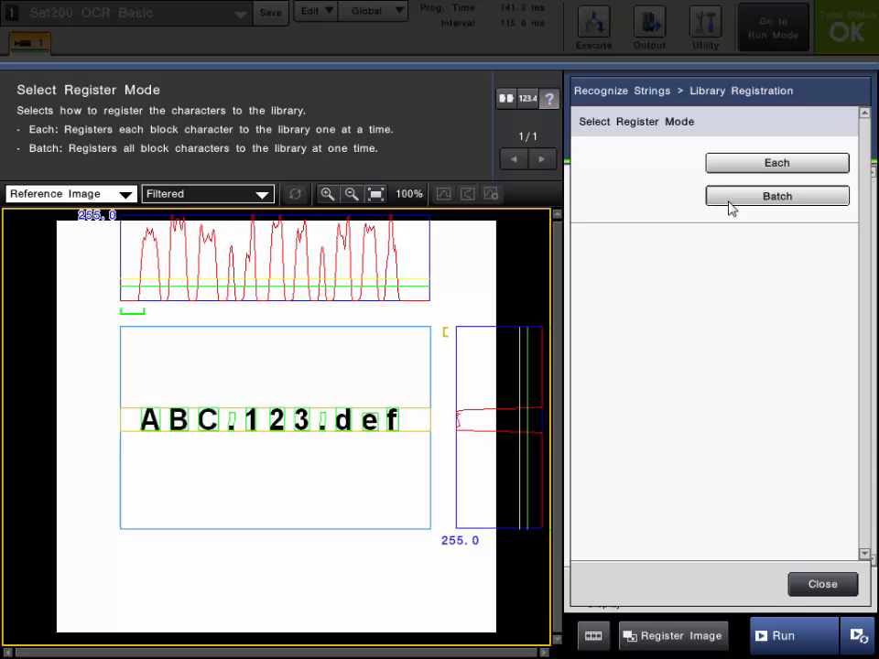
# Step: Batch-register ABC.123.def, dismiss the Done notice and close the registration panel
pyautogui.click(776, 195)
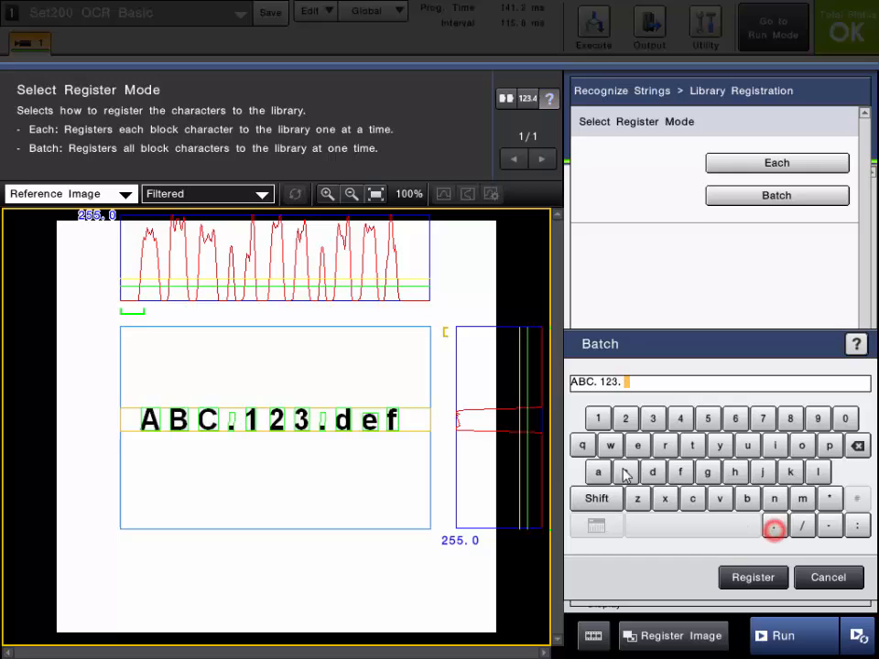
pyautogui.click(652, 472)
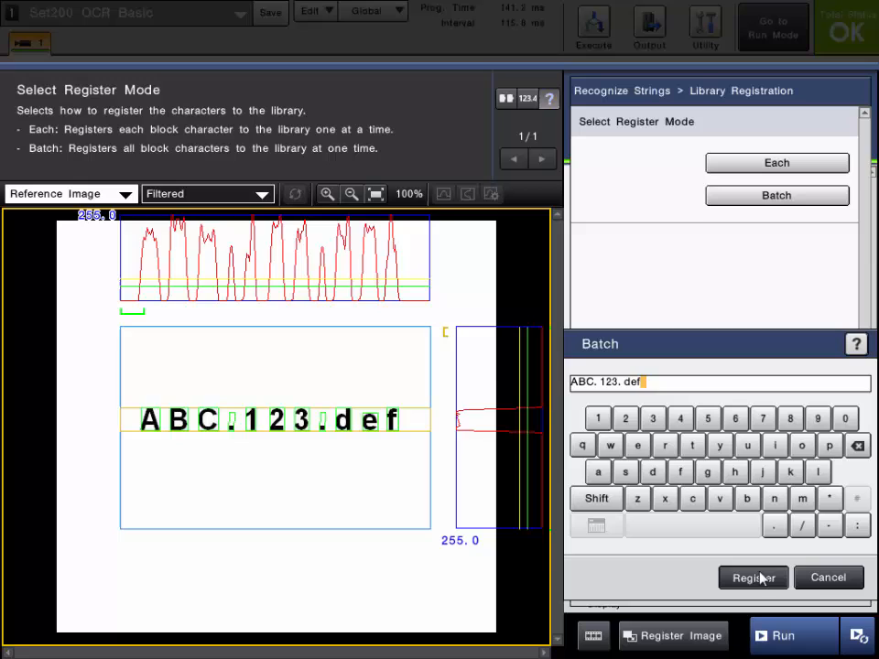
pyautogui.click(752, 576)
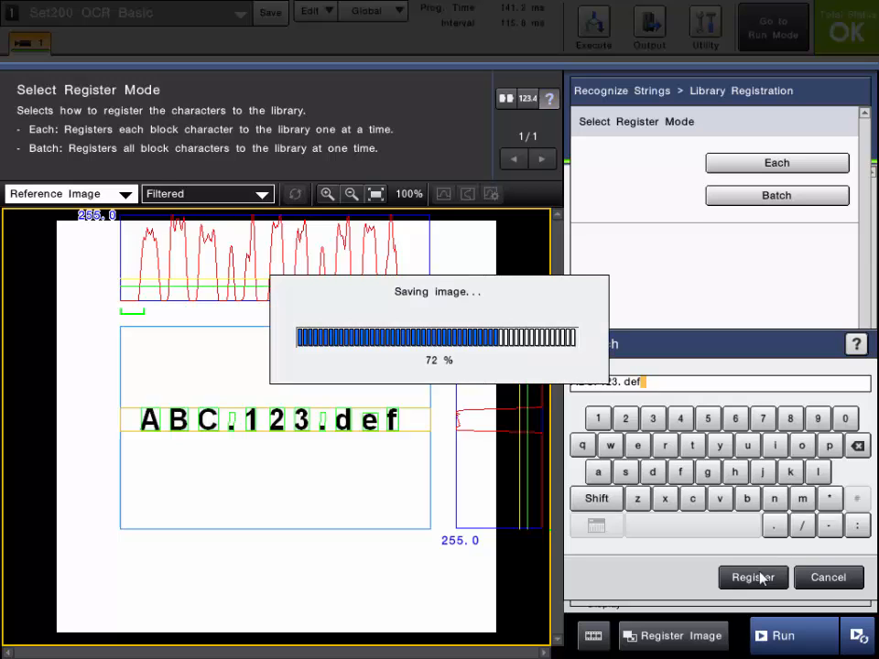
pyautogui.click(752, 576)
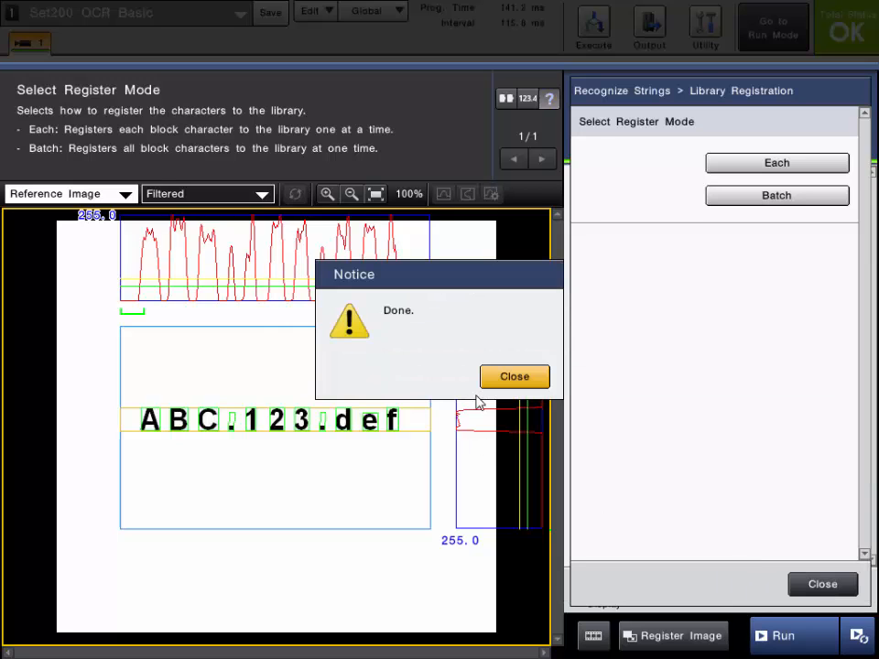
pyautogui.click(513, 376)
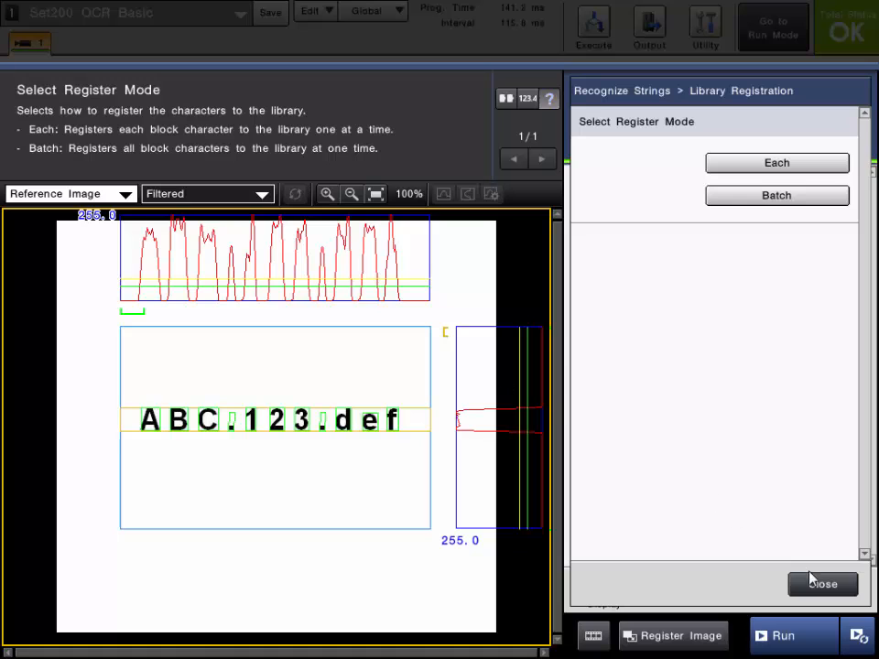
pyautogui.click(775, 162)
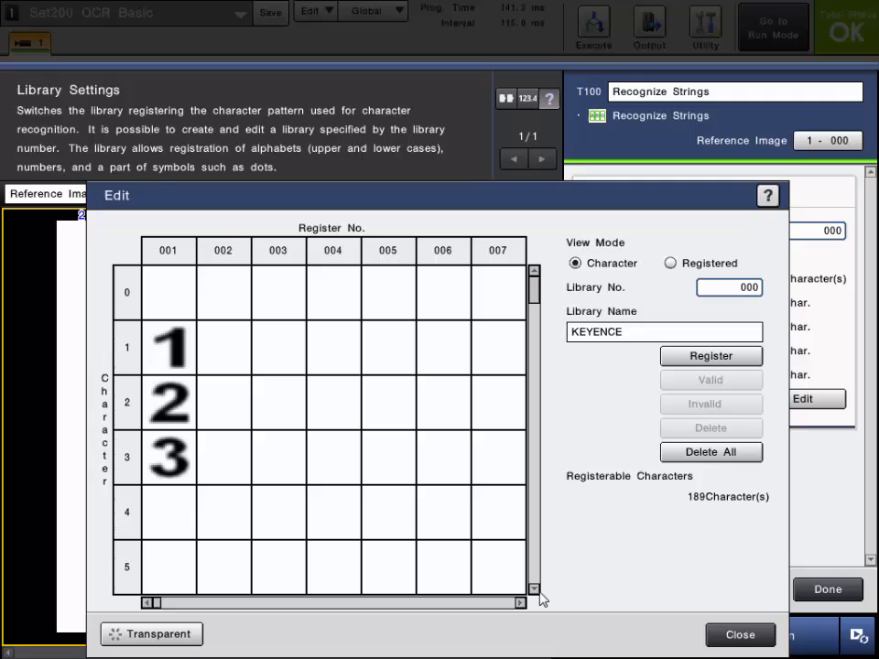
# Step: Scroll through the registered character images and close the library editor
pyautogui.click(533, 588)
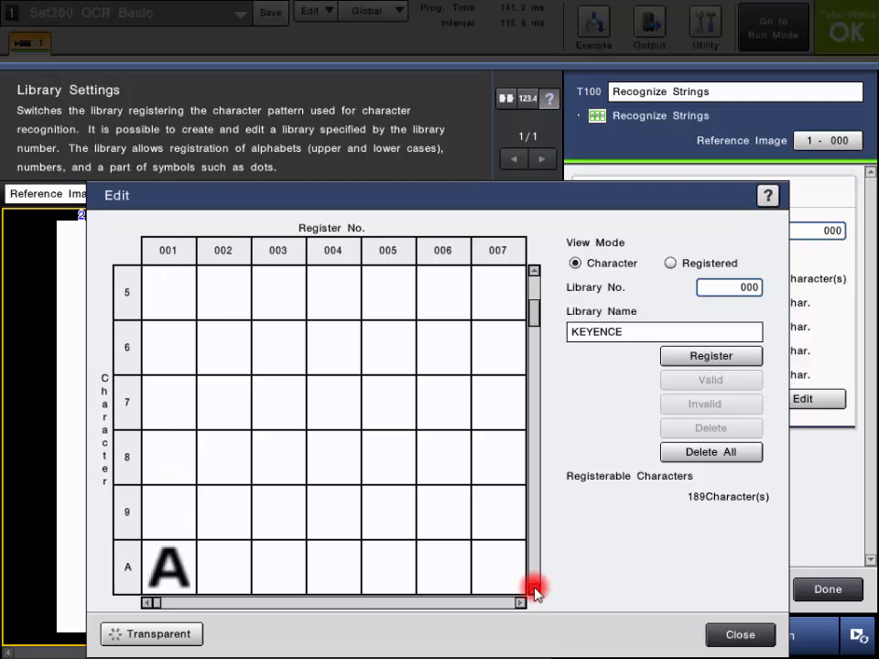
pyautogui.scroll(-3)
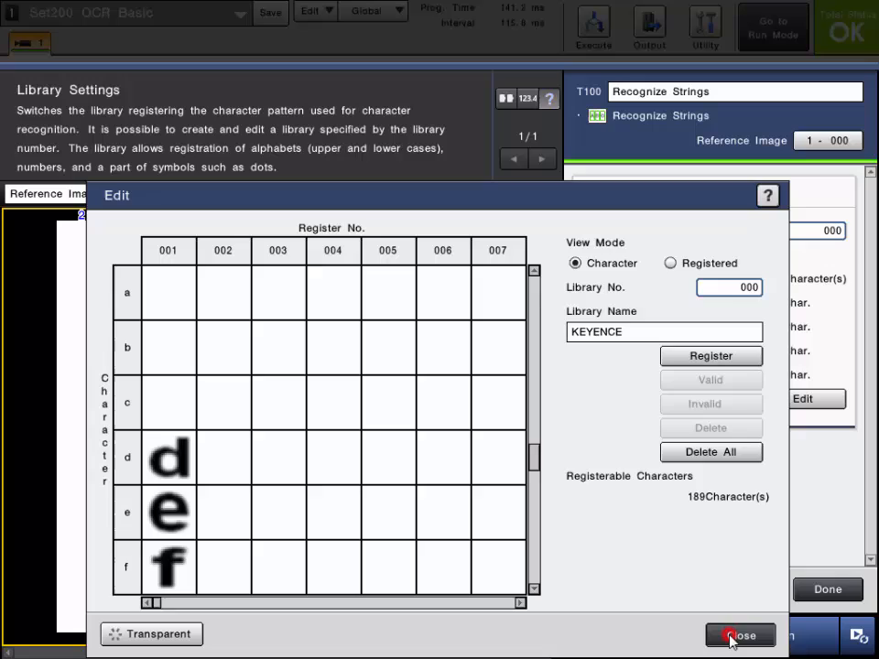
pyautogui.click(739, 634)
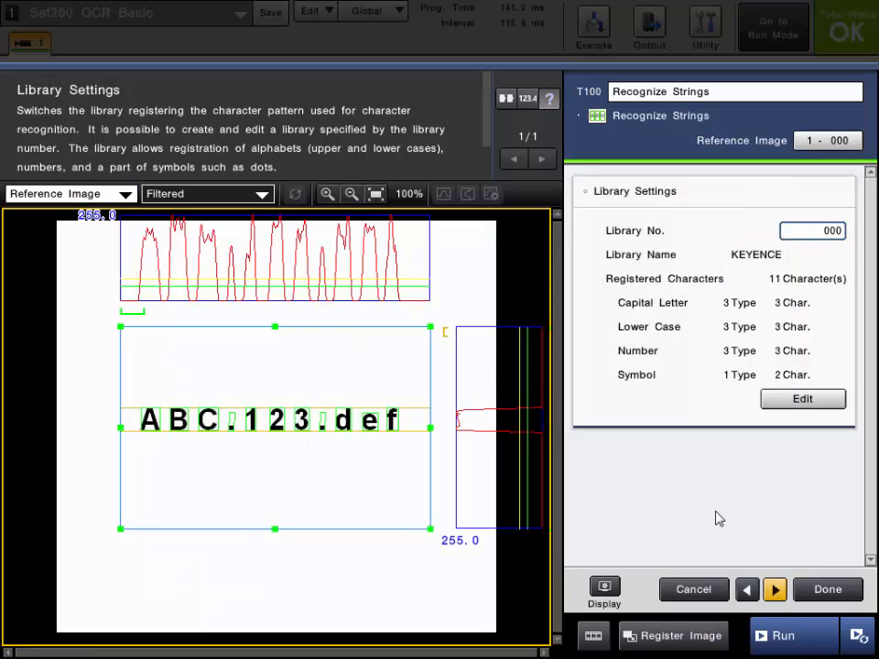
pyautogui.moveTo(702, 522)
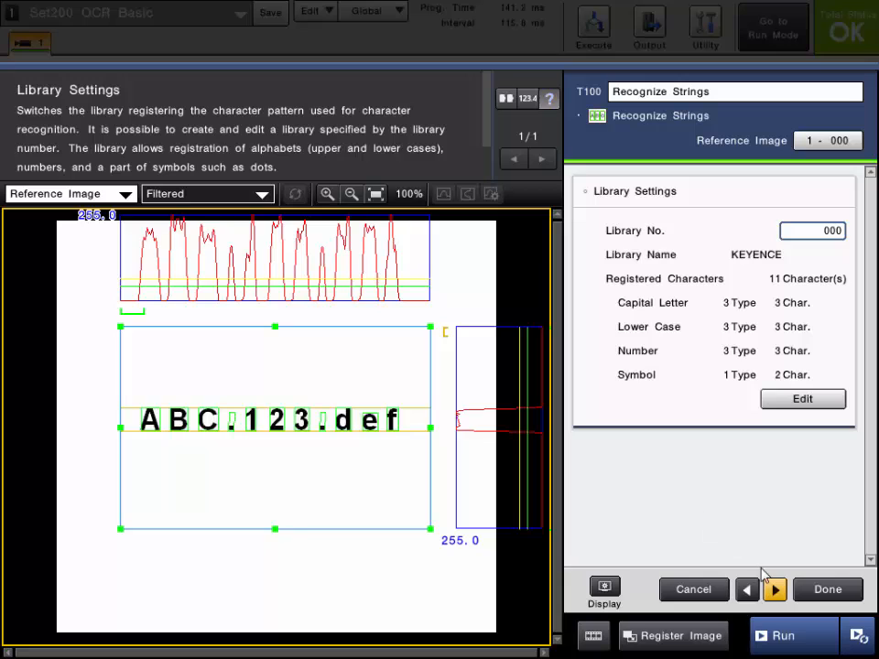
pyautogui.moveTo(787, 638)
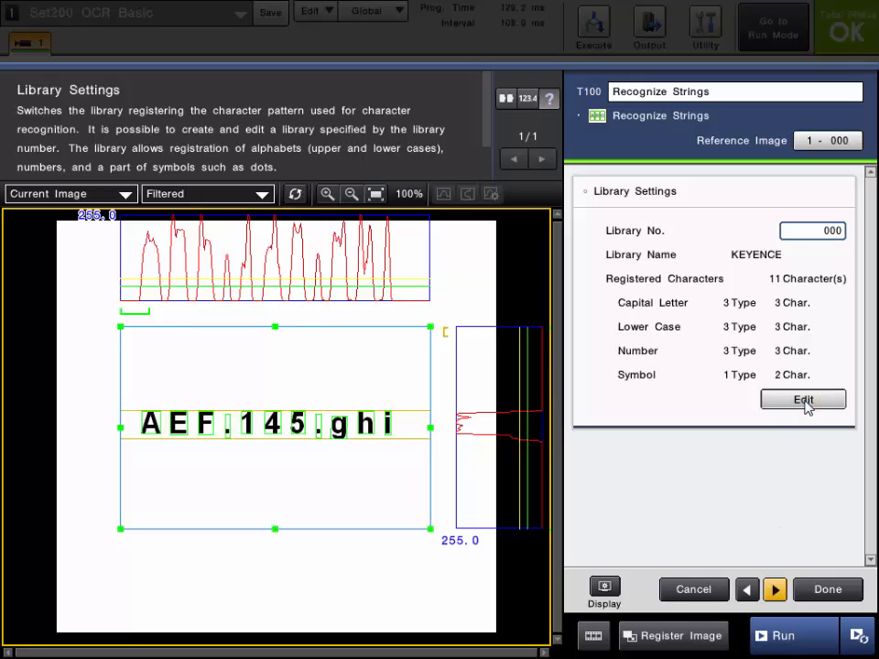
# Step: Batch-register the ABC.123.def characters into the library again from Edit
pyautogui.click(802, 400)
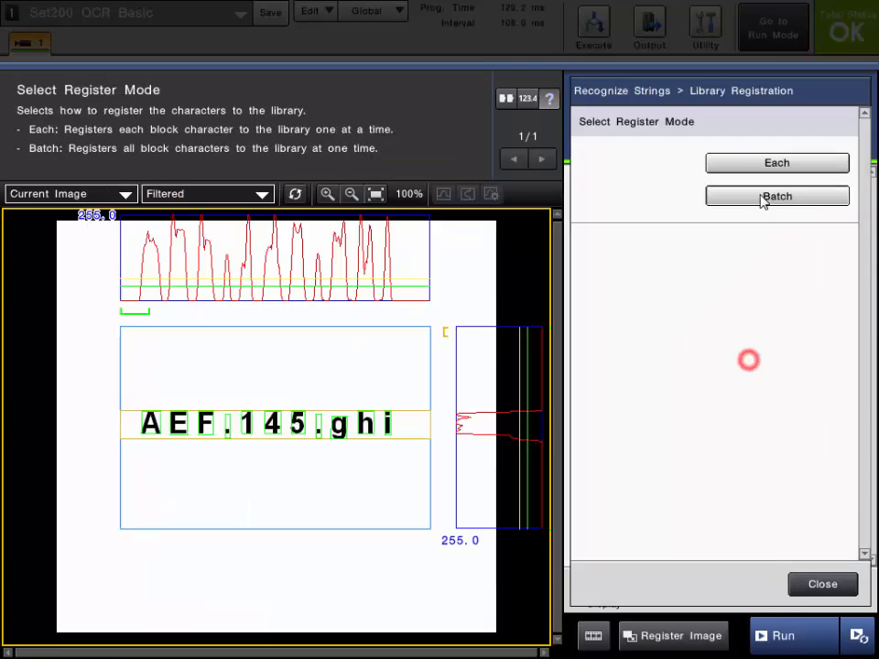
pyautogui.click(776, 195)
pyautogui.write('A')
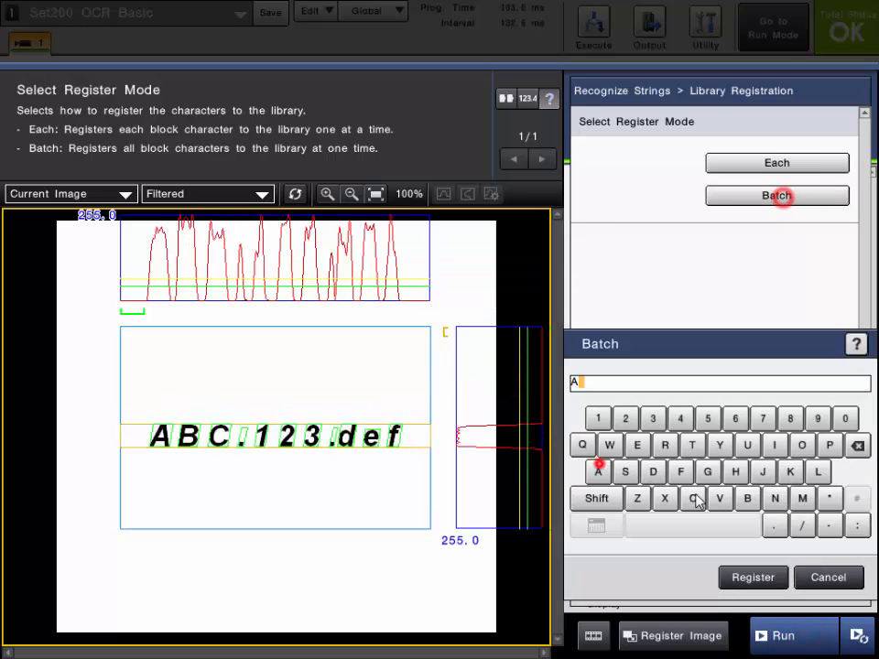
pyautogui.click(752, 576)
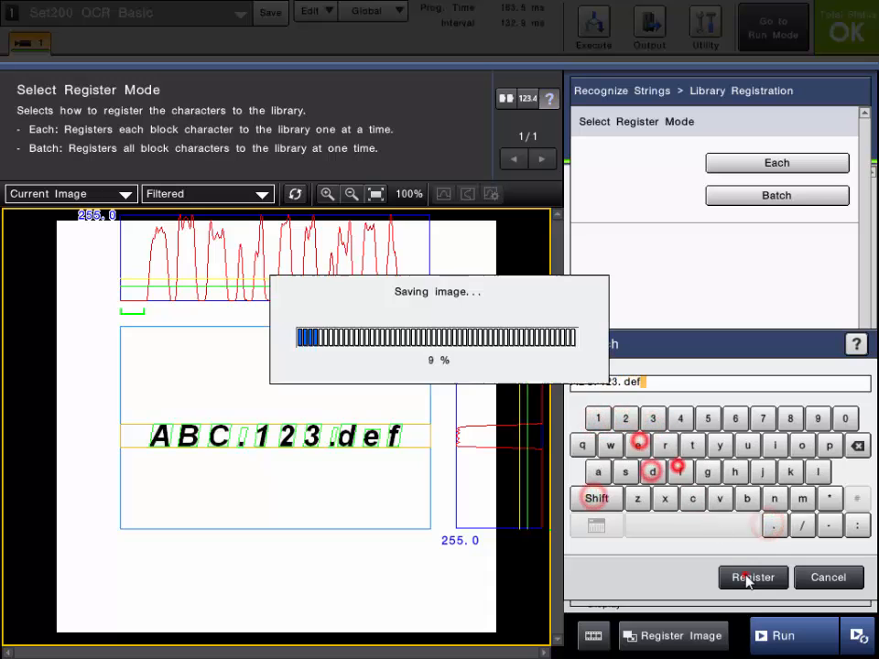
pyautogui.click(752, 577)
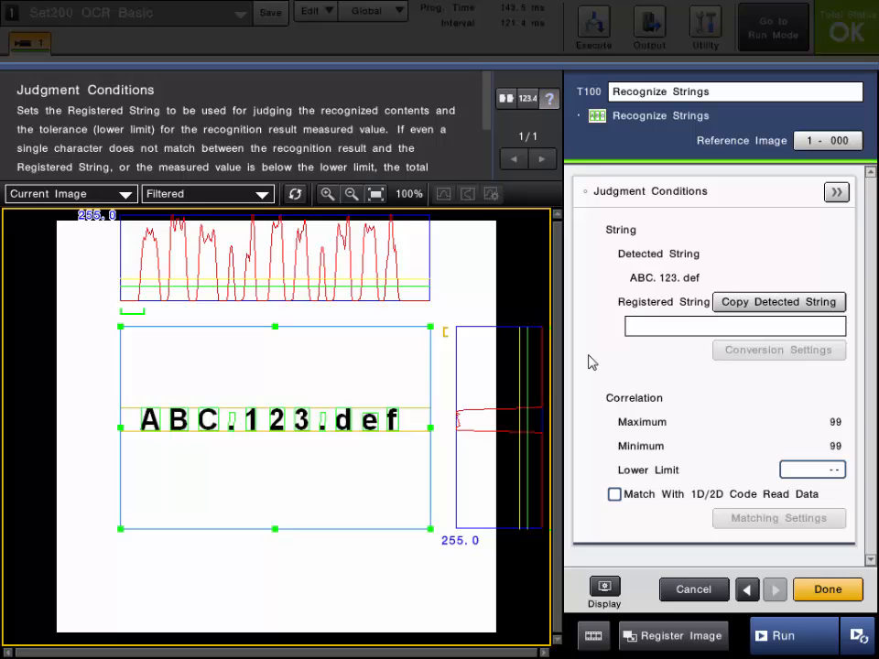
# Step: Cancel the keyboard and copy detected ABC.123.def into Registered String
pyautogui.click(732, 326)
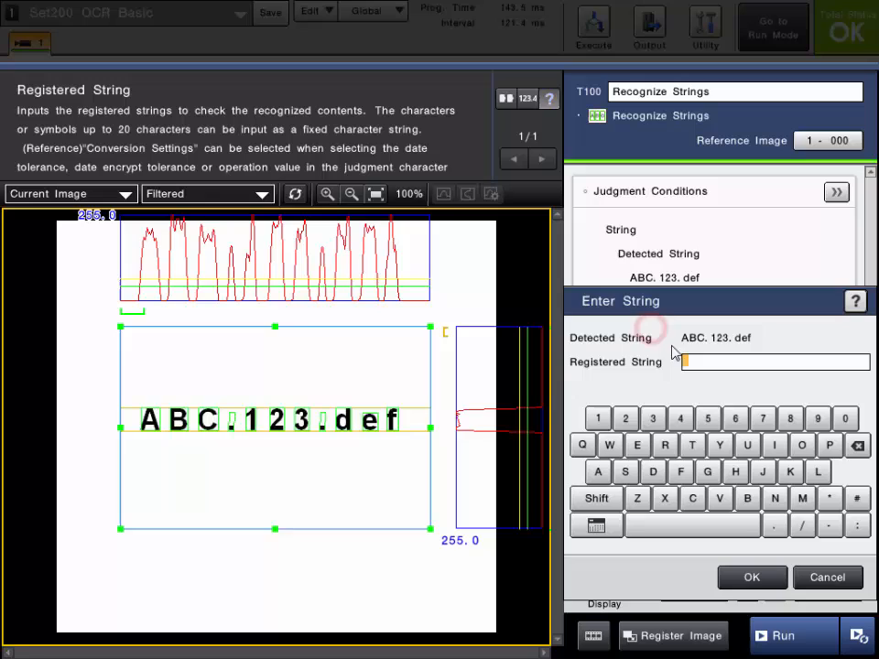
pyautogui.moveTo(723, 394)
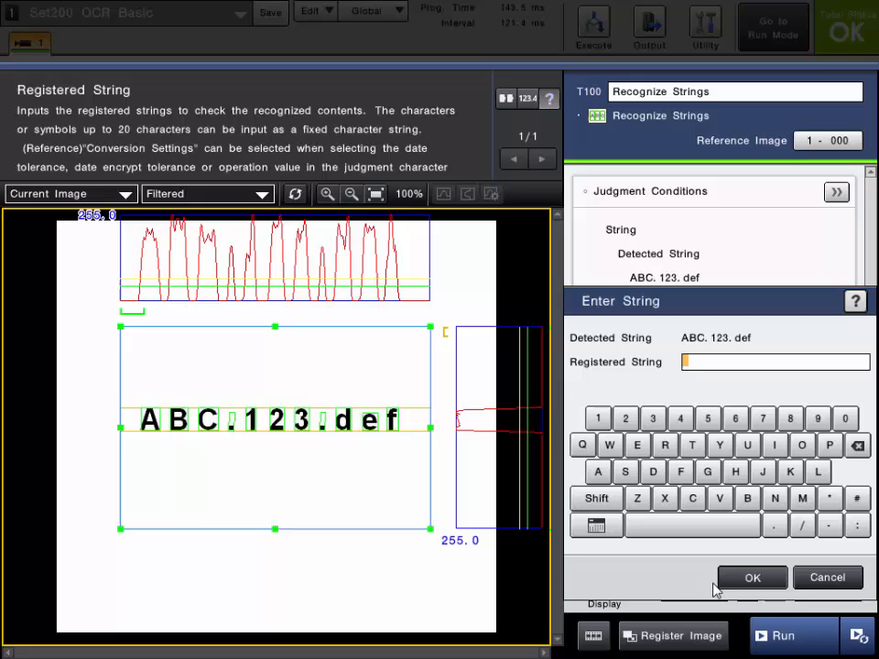
pyautogui.click(596, 525)
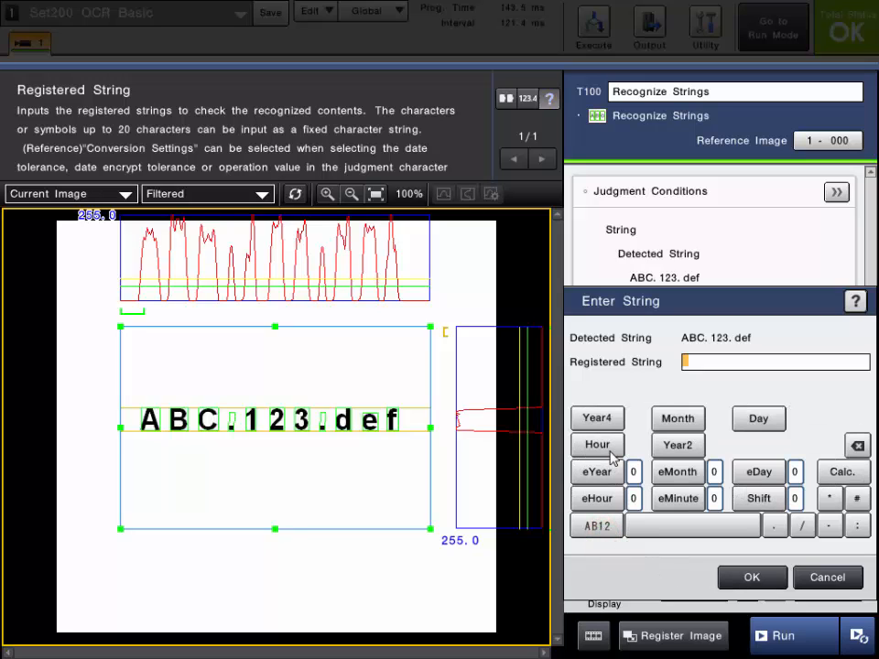
pyautogui.moveTo(631, 564)
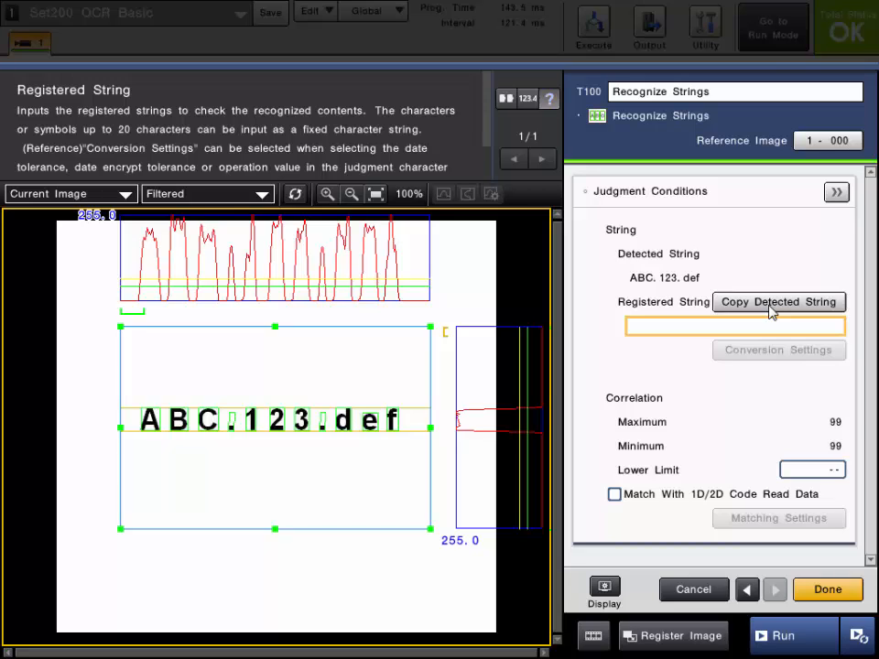
pyautogui.click(778, 302)
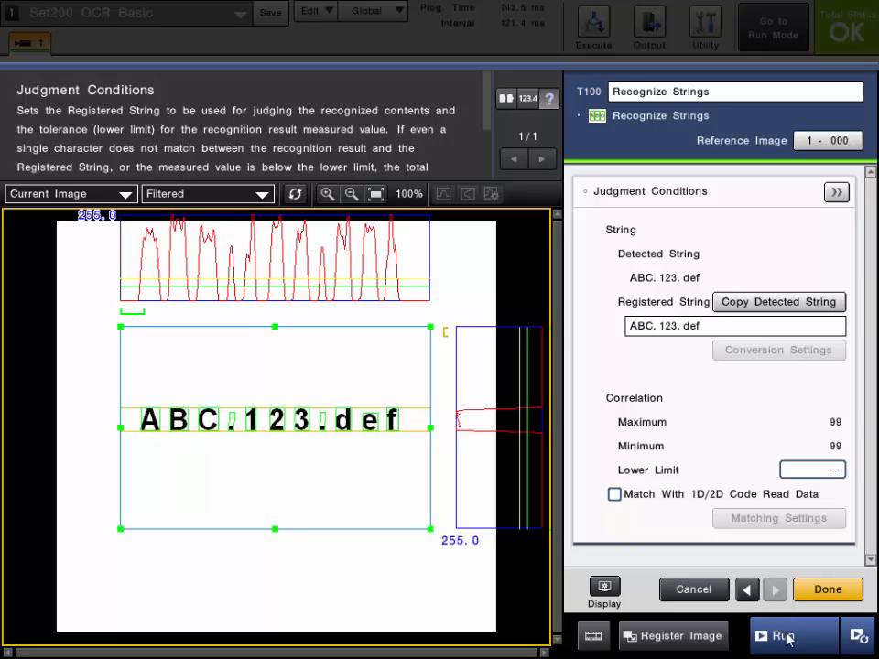
# Step: Trigger five test images, confirming AEF.145.ghi and ABD.678.dej judge NG and ABC.123.def OK
pyautogui.click(791, 635)
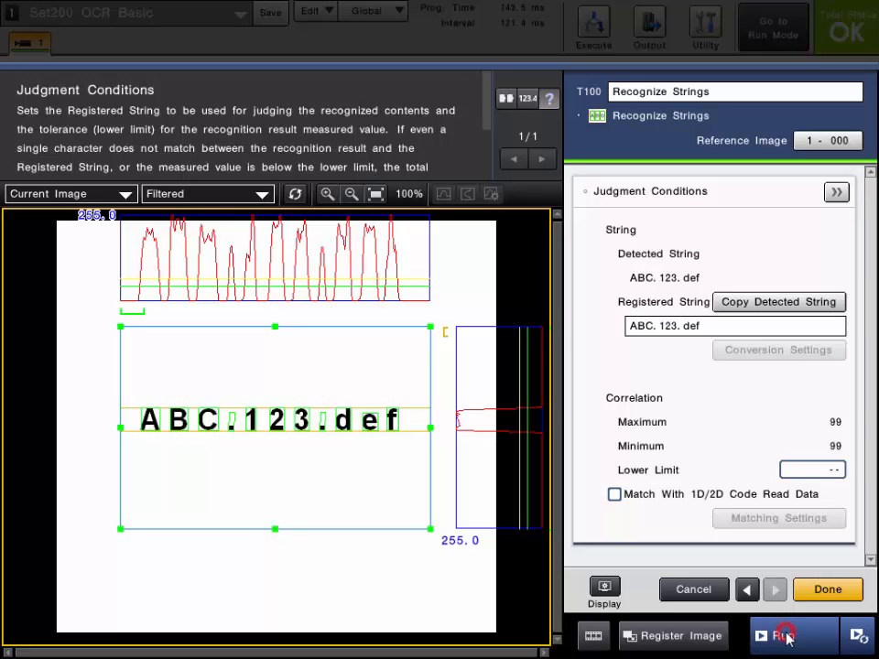
pyautogui.click(785, 635)
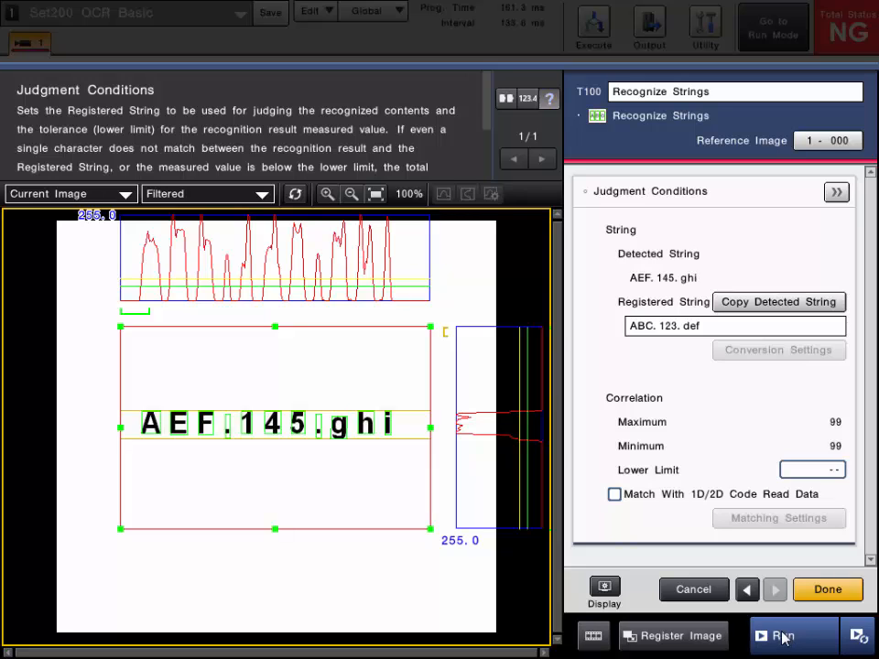
pyautogui.click(779, 635)
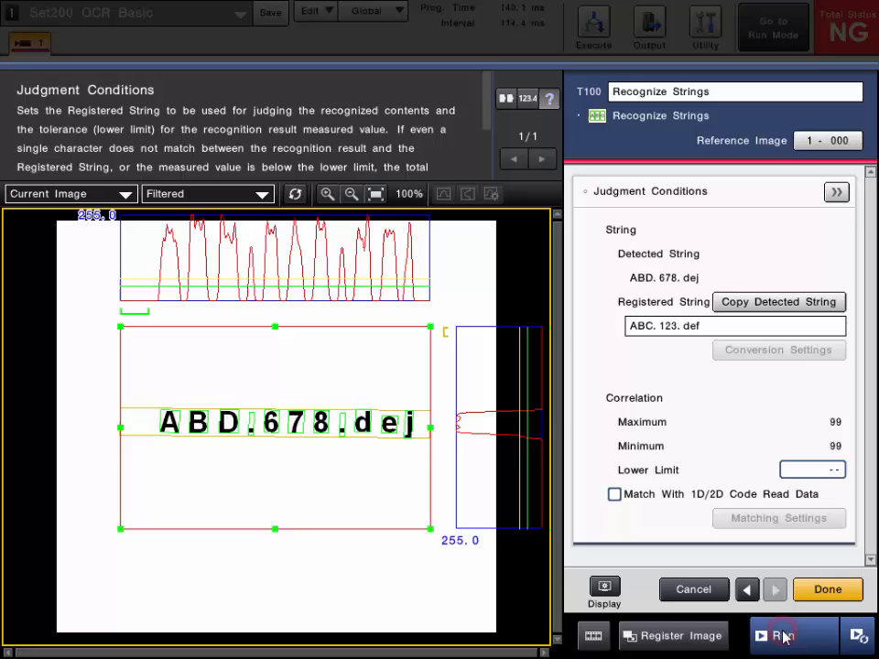
pyautogui.click(786, 634)
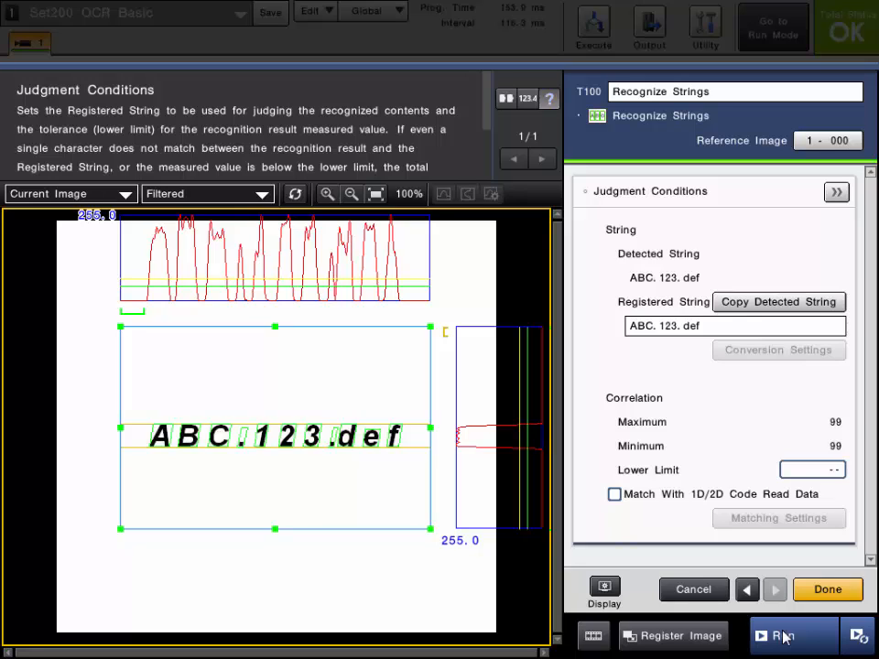
pyautogui.click(783, 635)
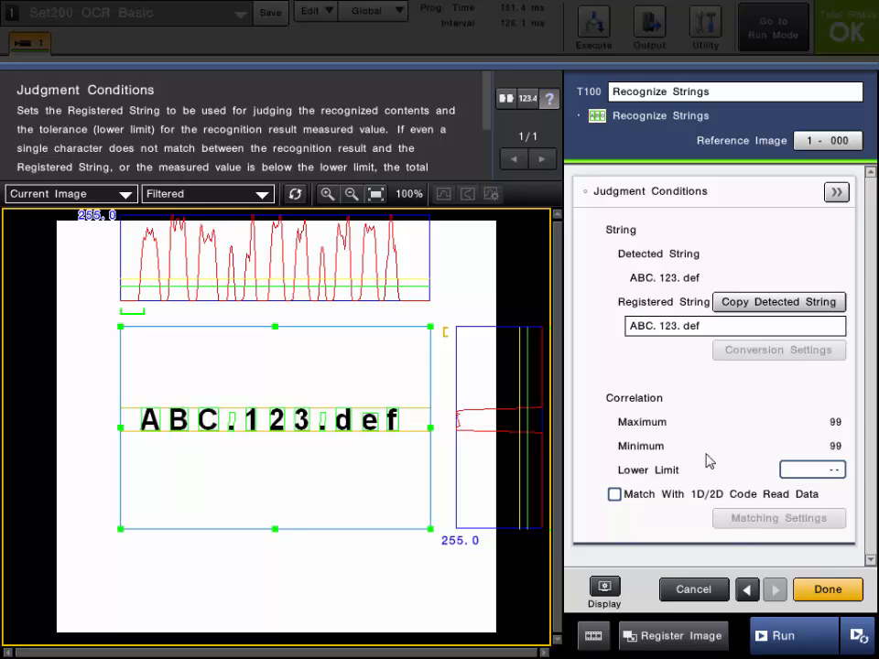
pyautogui.moveTo(794, 437)
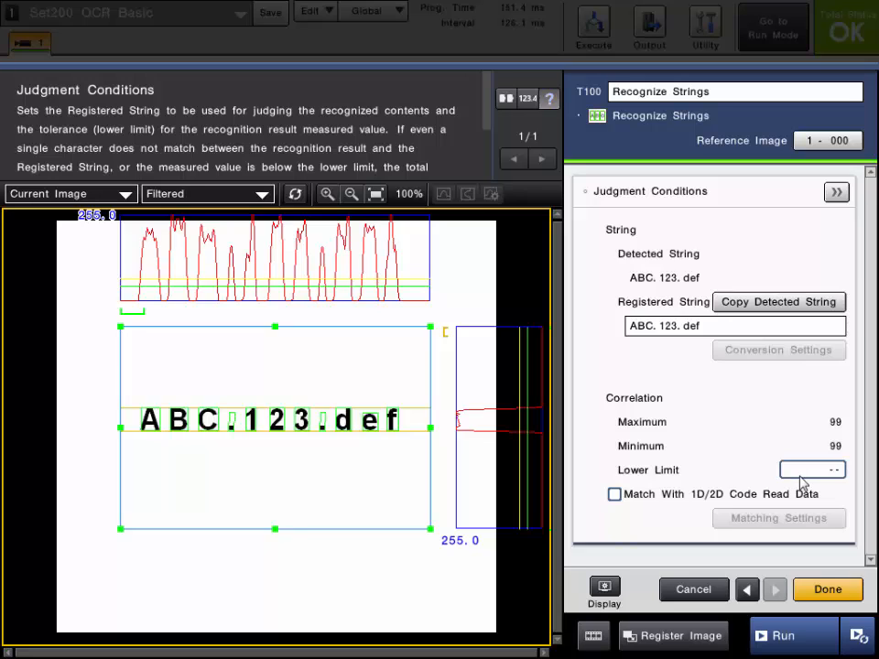
# Step: Check the Match With 1D/2D Code Read Data option, then close the Recognize Strings settings
pyautogui.click(811, 469)
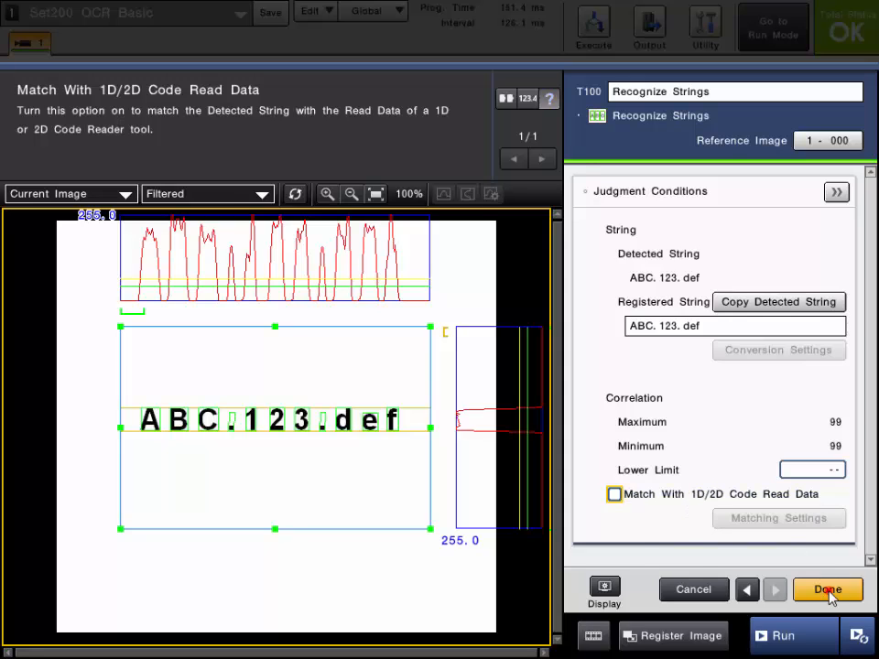
pyautogui.click(827, 590)
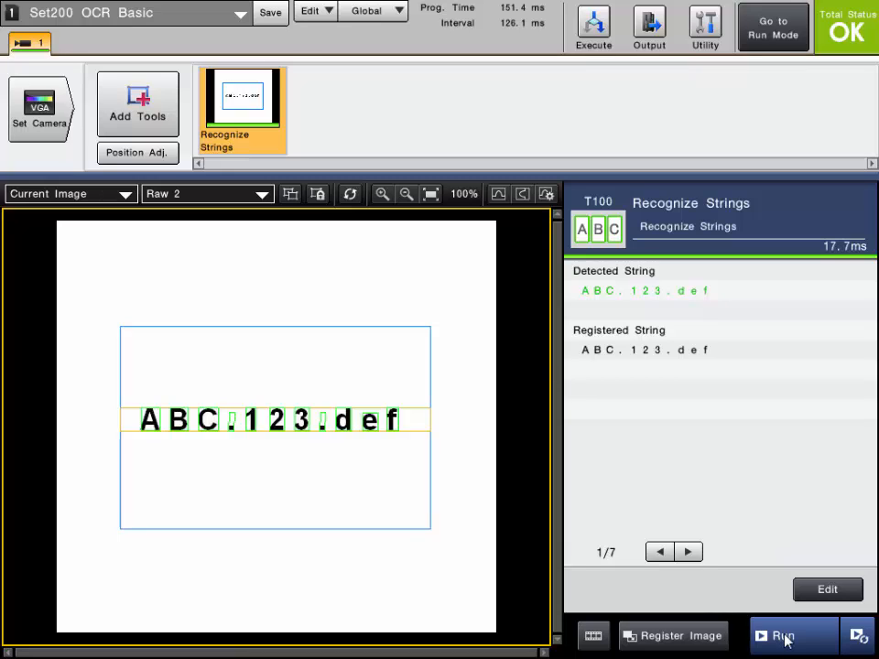
# Step: Trigger six images, verifying italic and normal ABC.123.def judge OK, AEF.145.ghi and ABD.678.dej NG
pyautogui.click(792, 635)
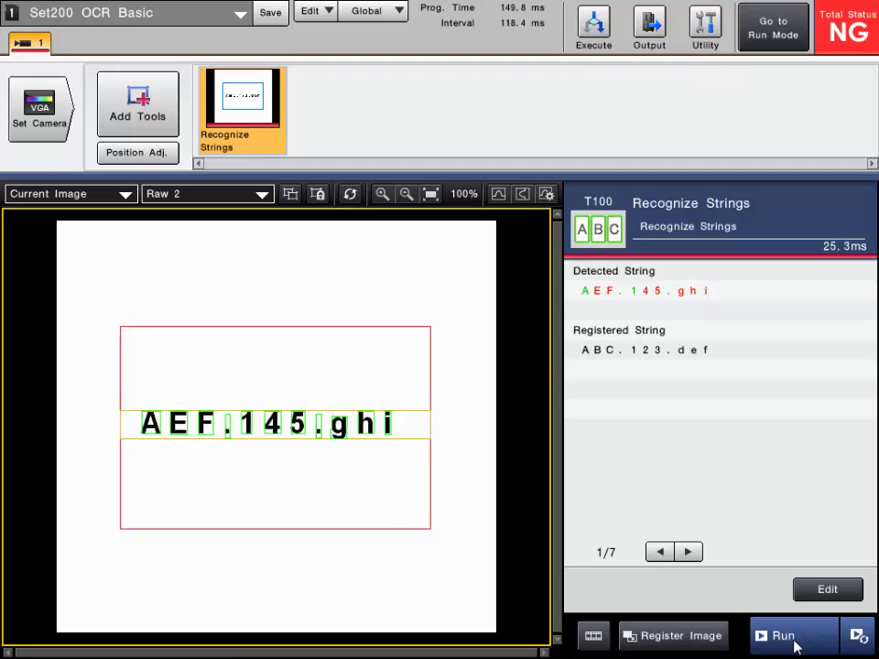
pyautogui.click(783, 635)
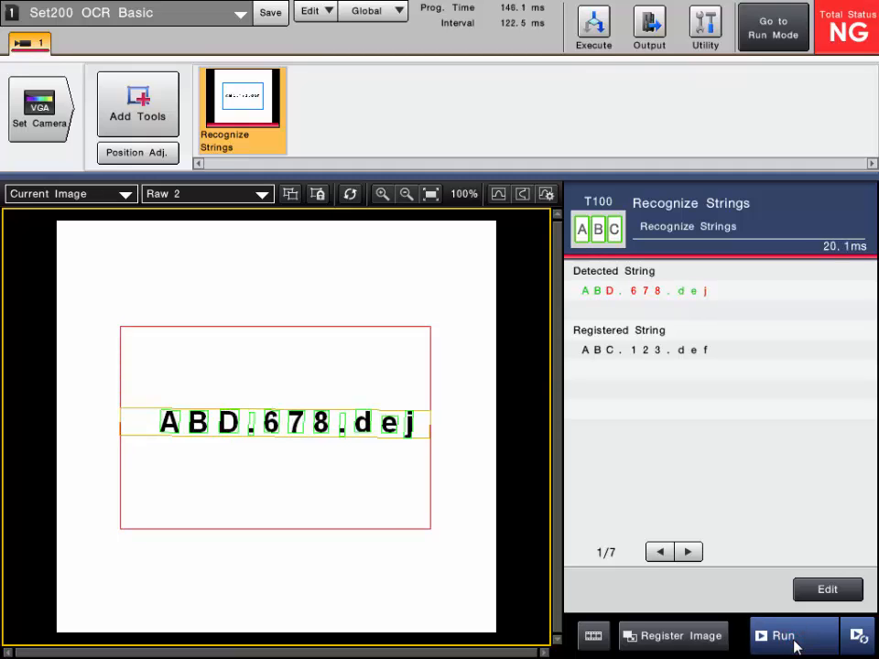
pyautogui.click(782, 635)
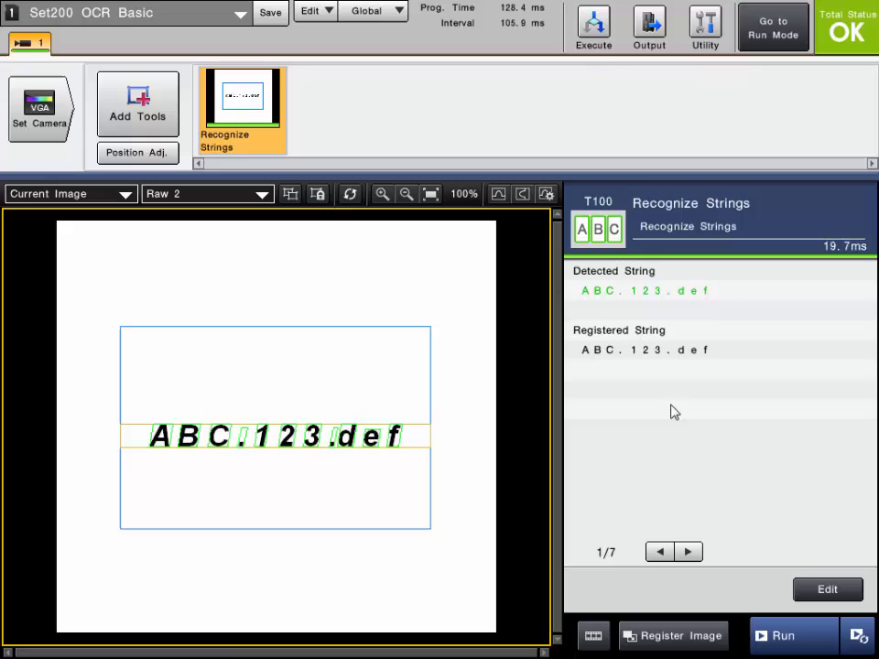
pyautogui.click(783, 635)
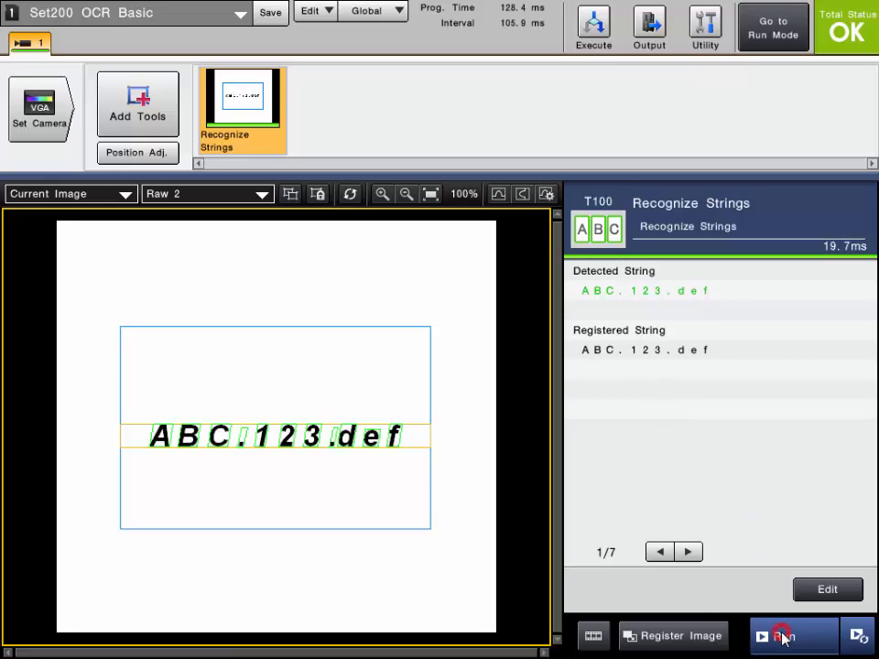
pyautogui.click(783, 636)
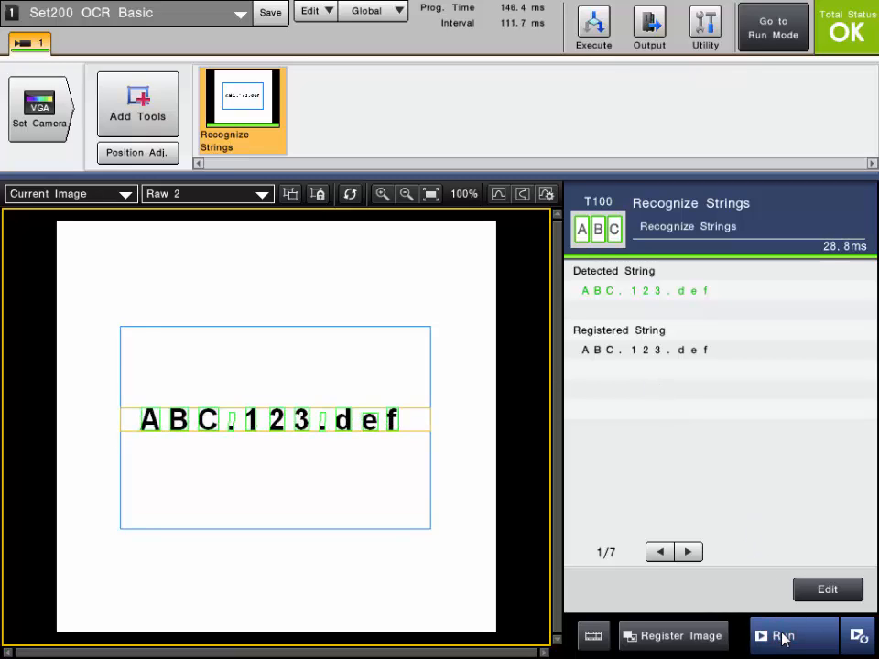
pyautogui.click(785, 635)
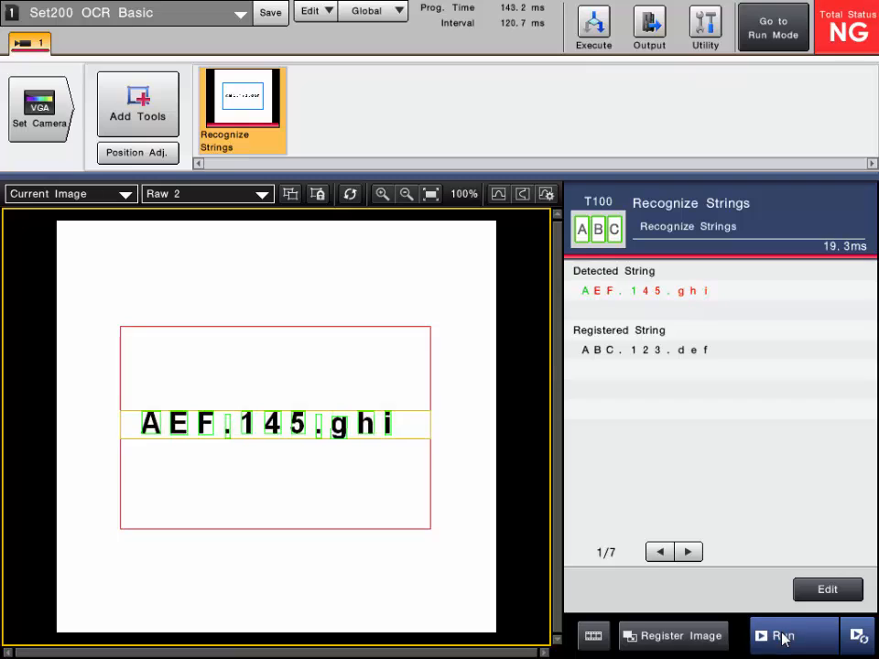